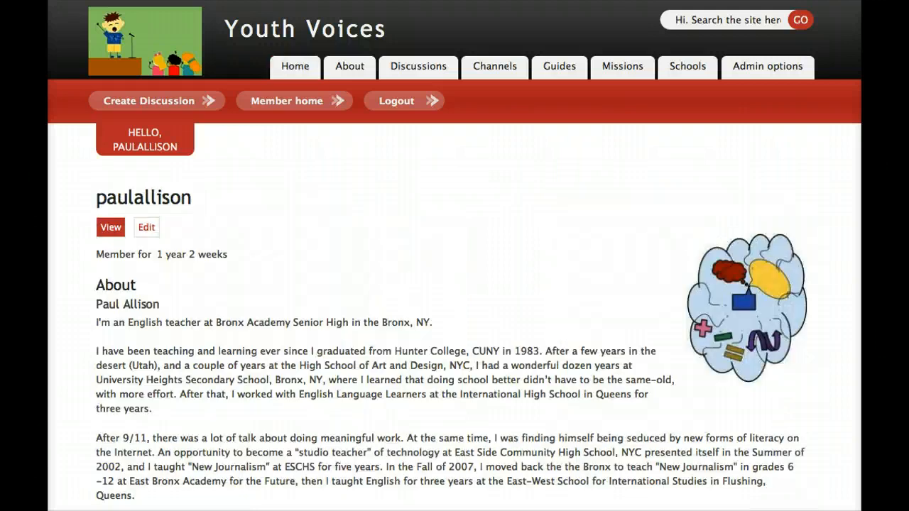
- Scroll down the profile page toward the 'Detox: Notice. Dream. Connect. Do.' heading
scroll("down", 3)
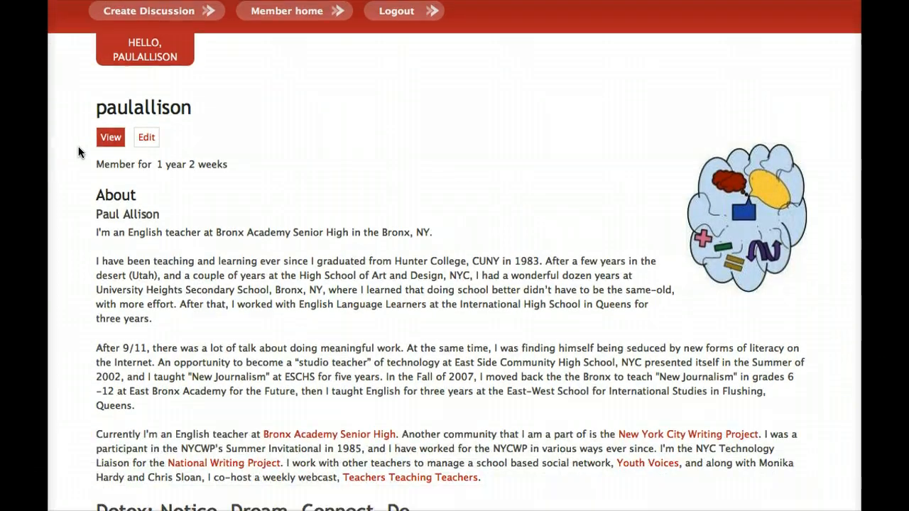
scroll("down", 3)
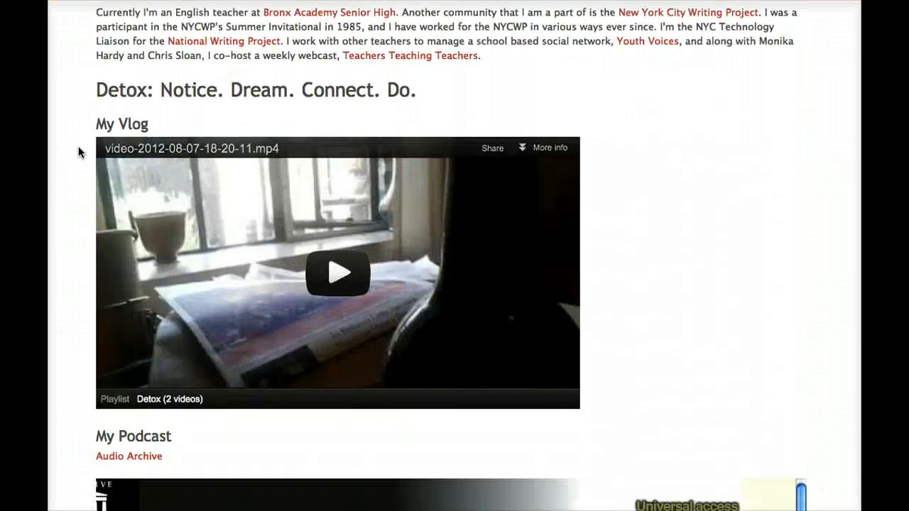
scroll("down", 3)
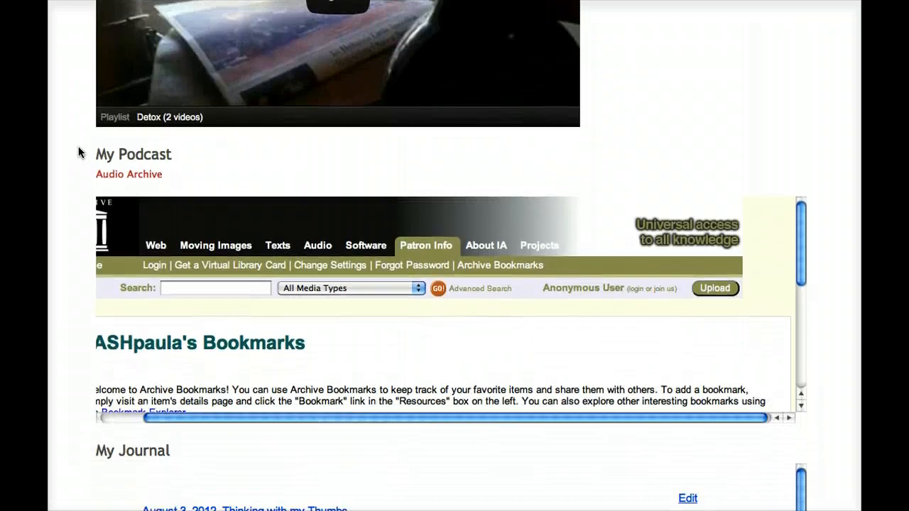
scroll("down", 3)
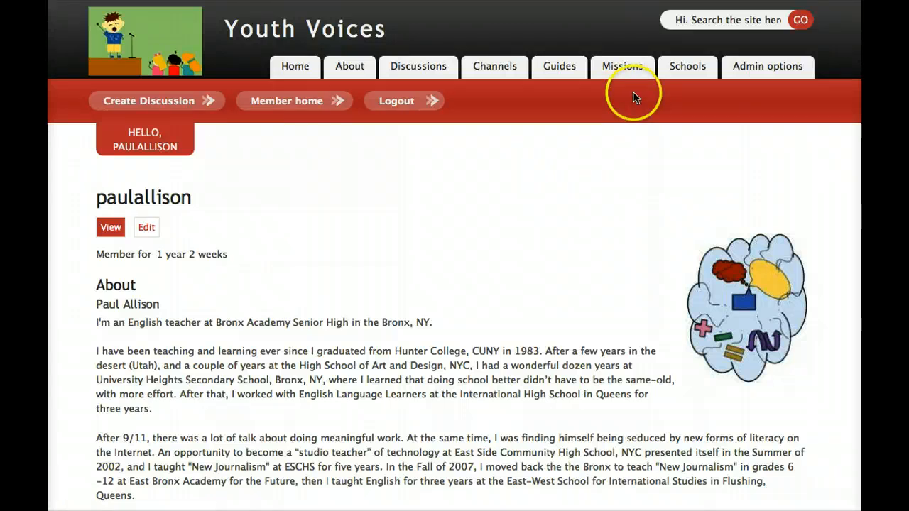
scroll("down", 3)
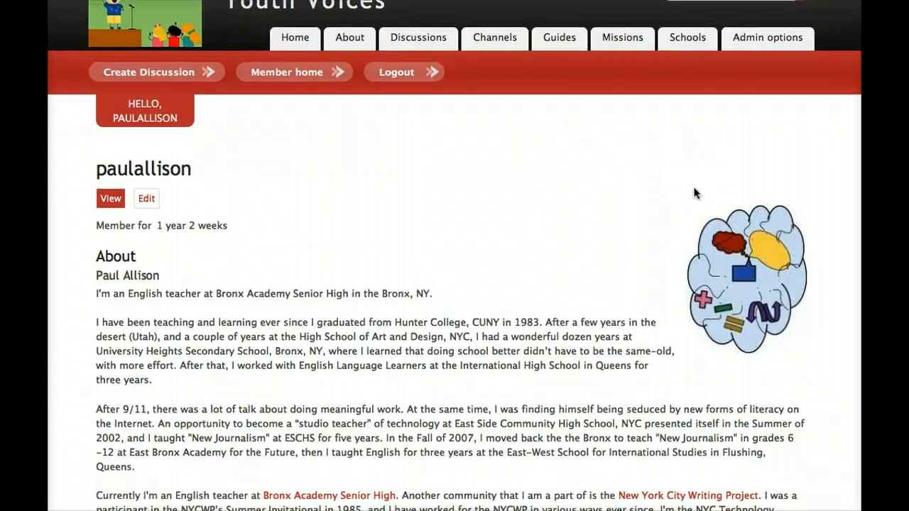
scroll("down", 3)
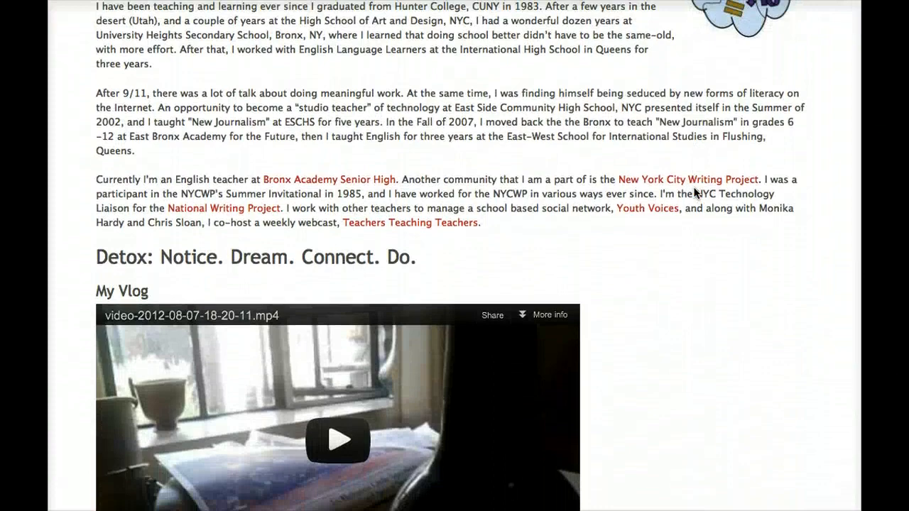
scroll("down", 3)
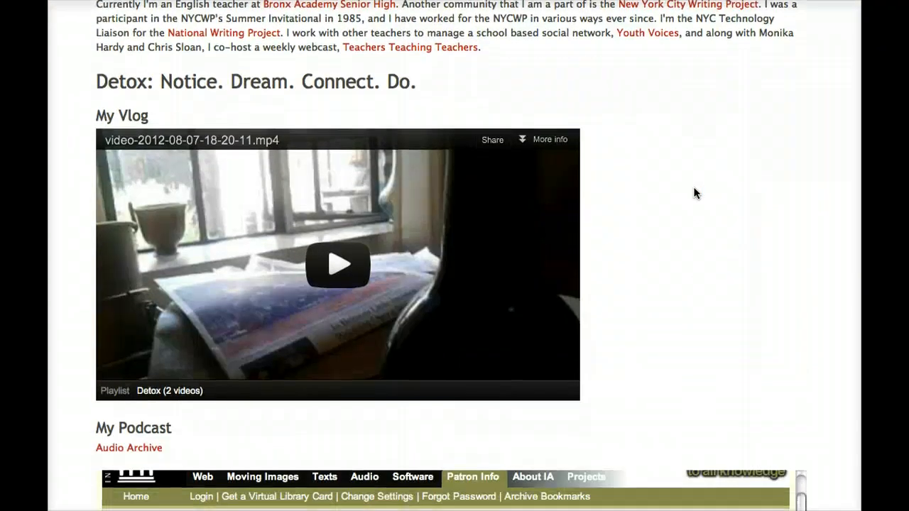
scroll("down", 3)
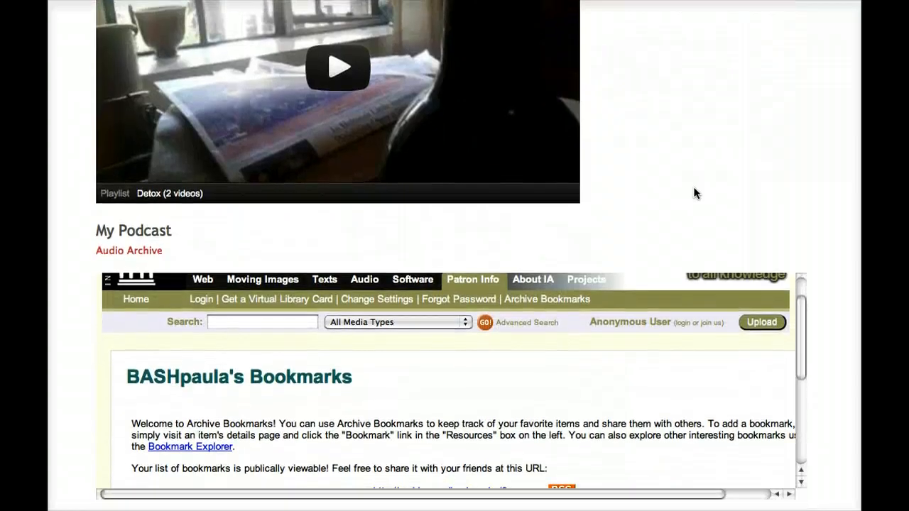
scroll("down", 3)
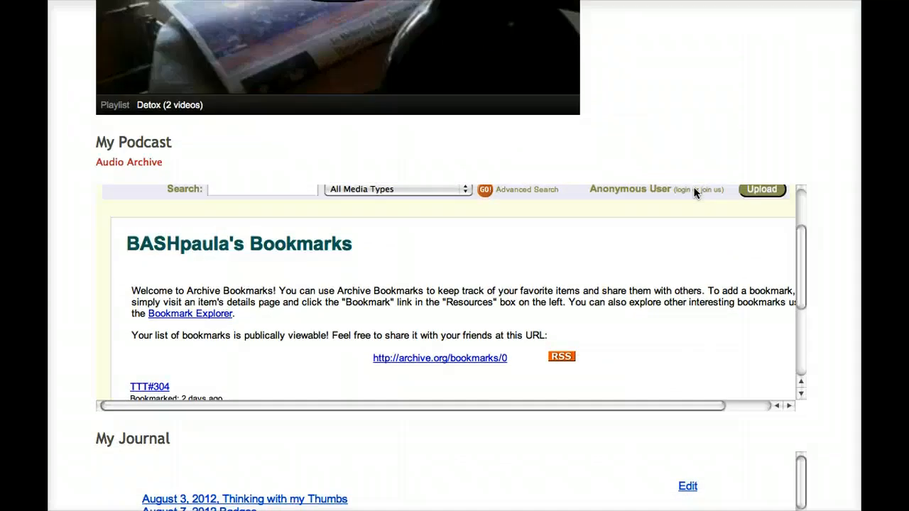
- Dismiss a context menu on the embedded bookmarks and keep scrolling to the My Vlog playlist and podcast bookmarks
right_click(698, 193)
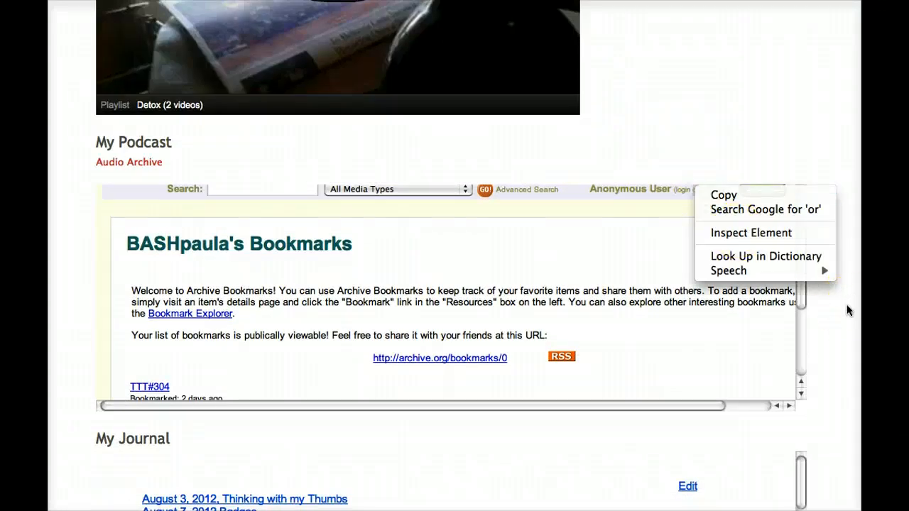
left_click(846, 307)
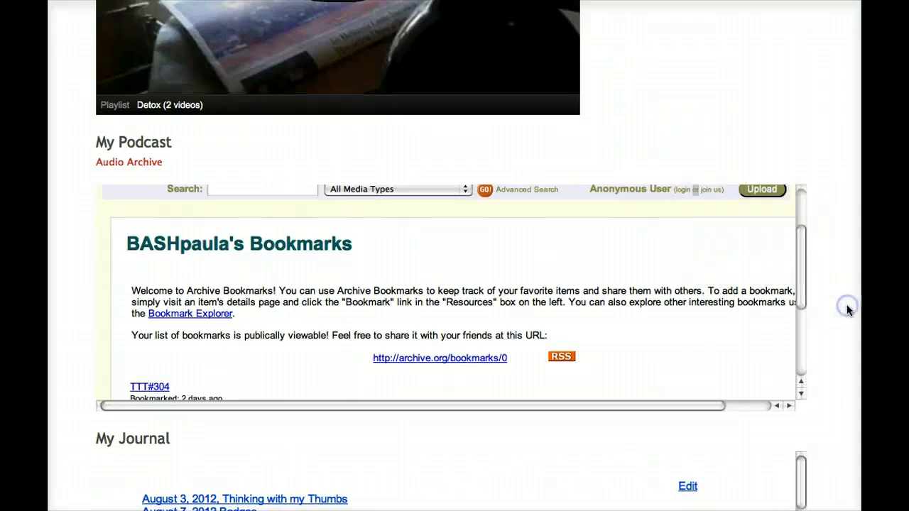
scroll("down", 3)
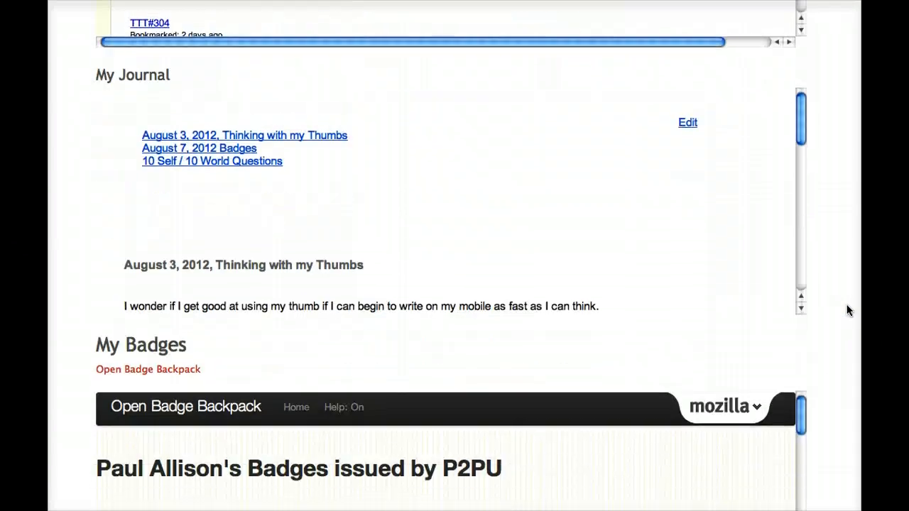
scroll("down", 3)
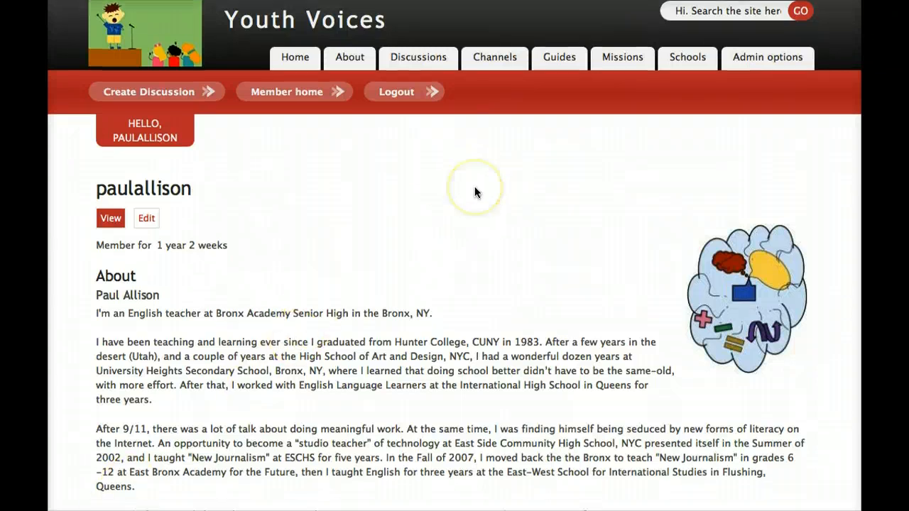
scroll("down", 3)
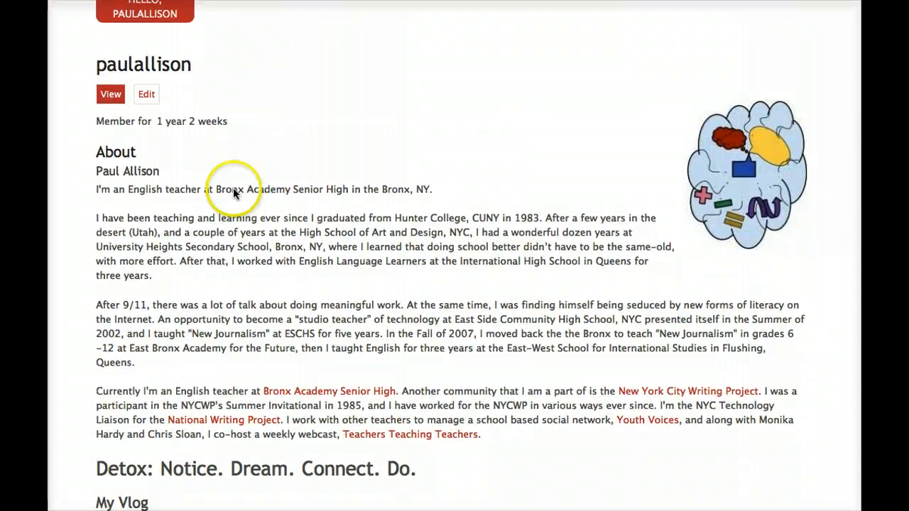
mouse_move(224, 384)
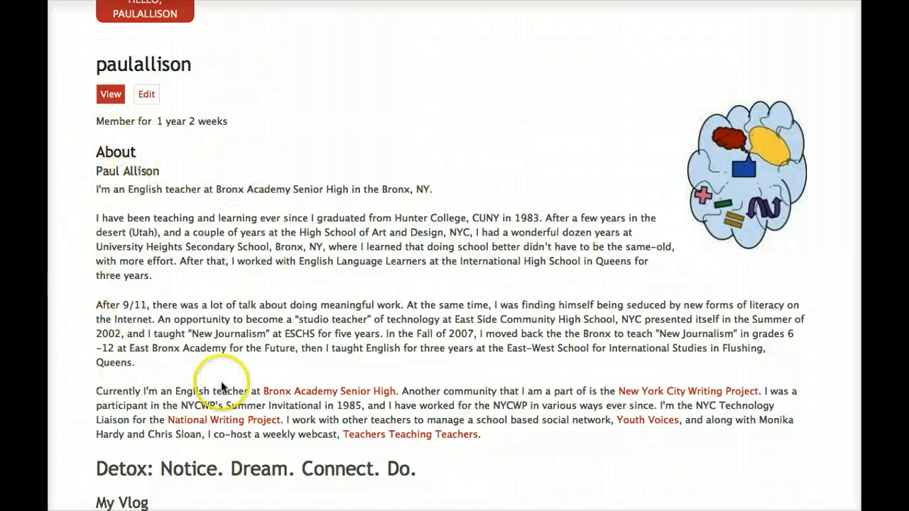
mouse_move(426, 315)
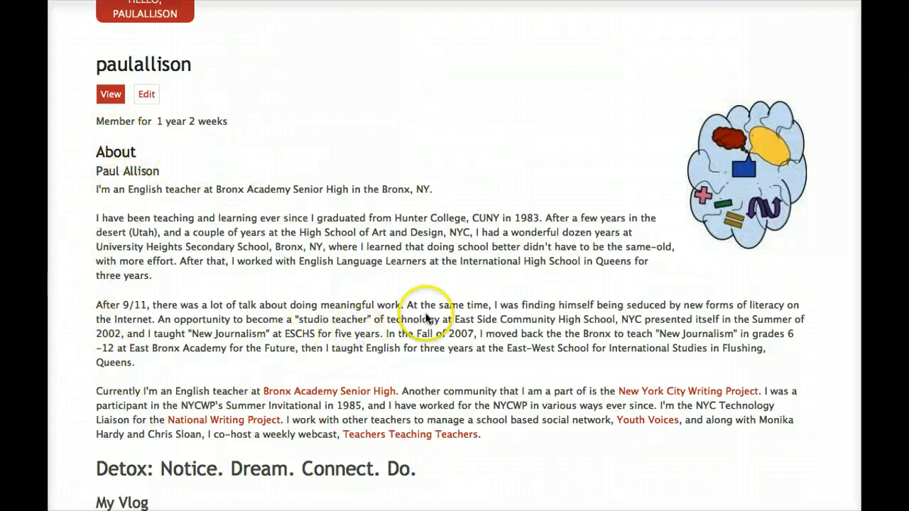
mouse_move(727, 184)
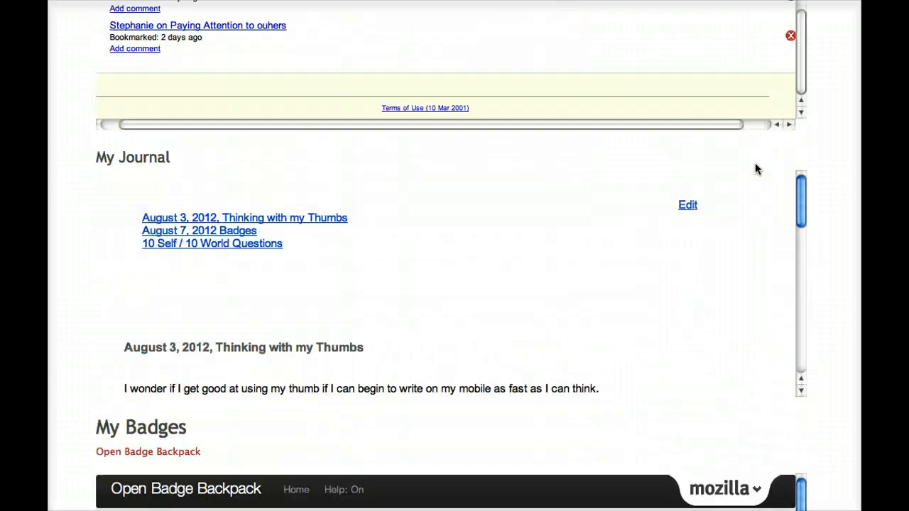
scroll("down", 3)
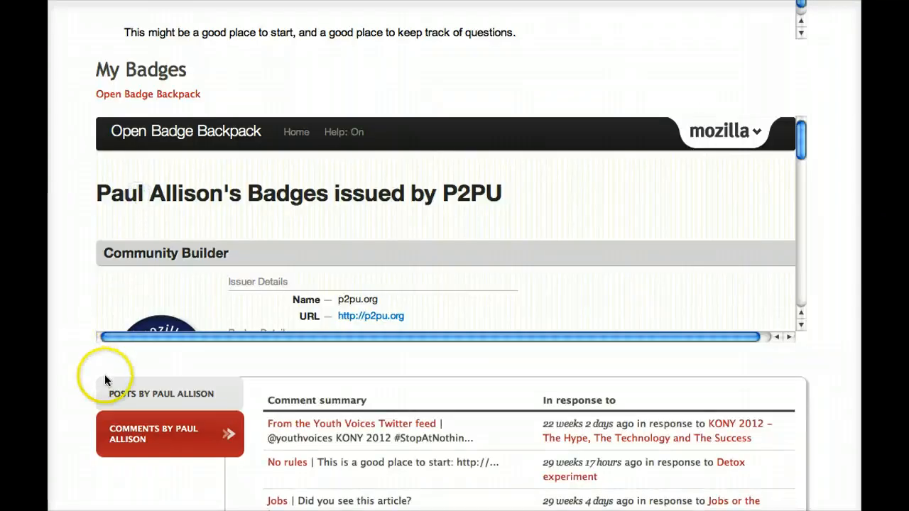
scroll("down", 3)
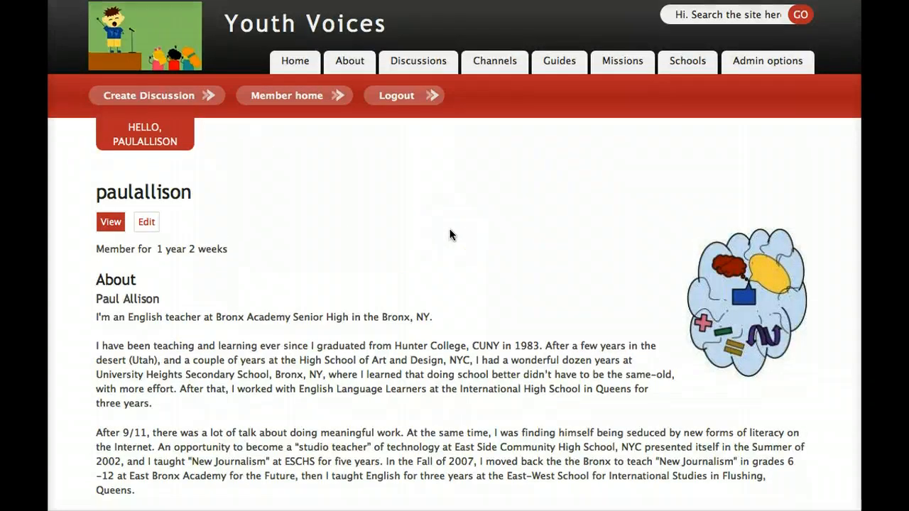
scroll("down", 3)
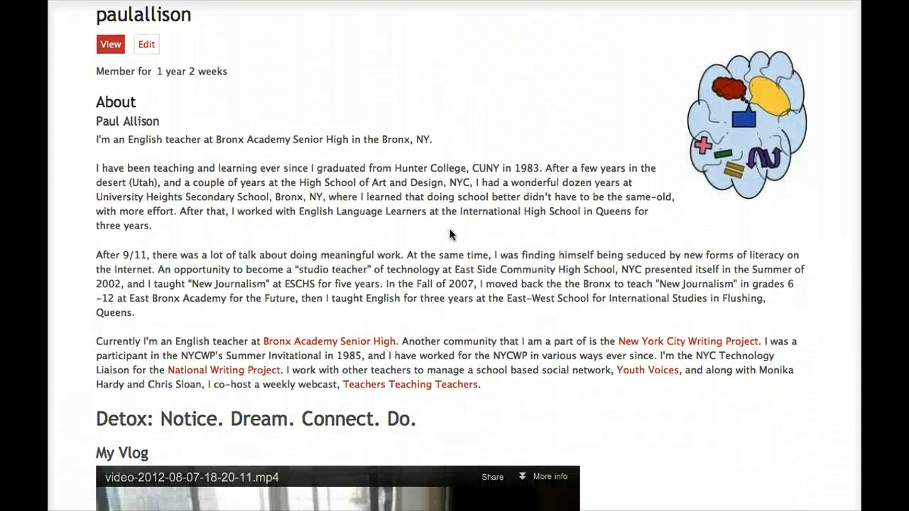
scroll("down", 3)
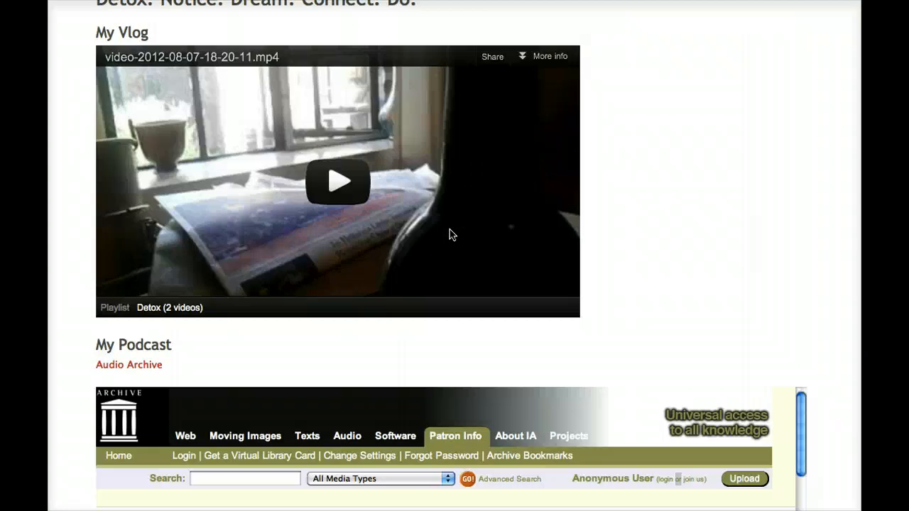
scroll("down", 3)
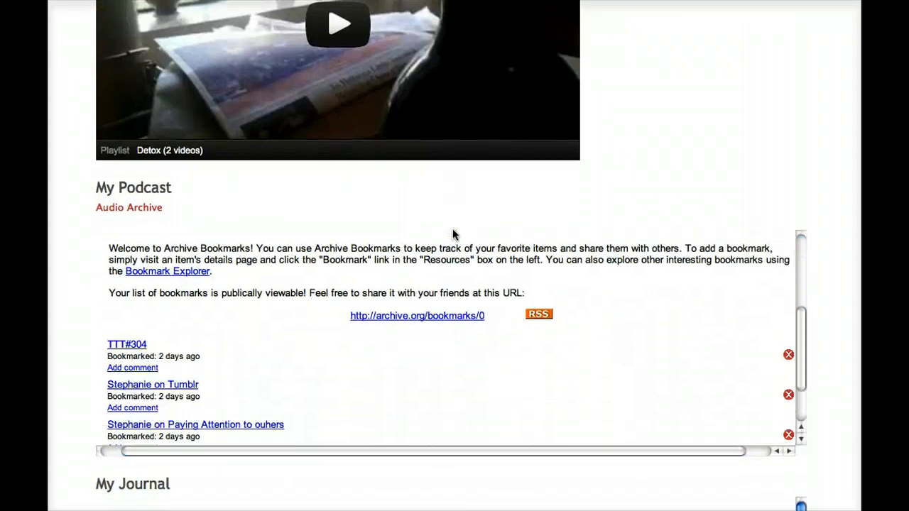
scroll("down", 3)
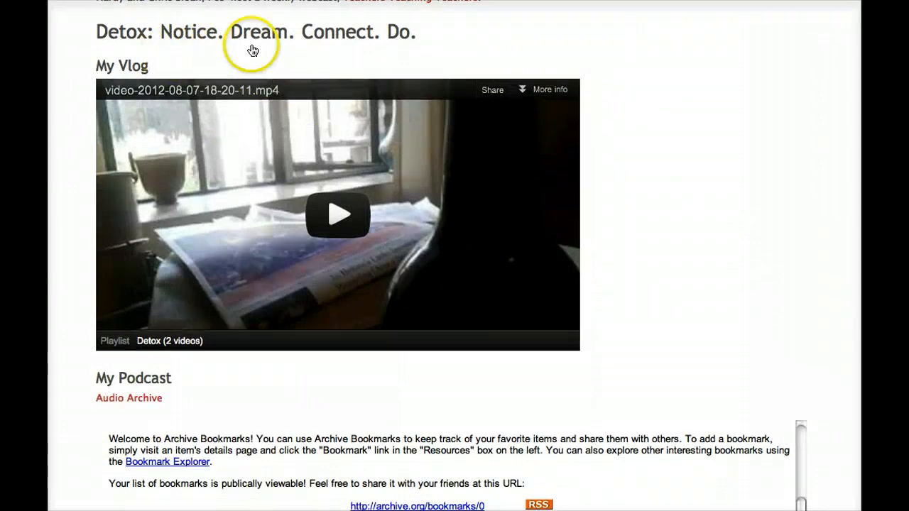
mouse_move(406, 44)
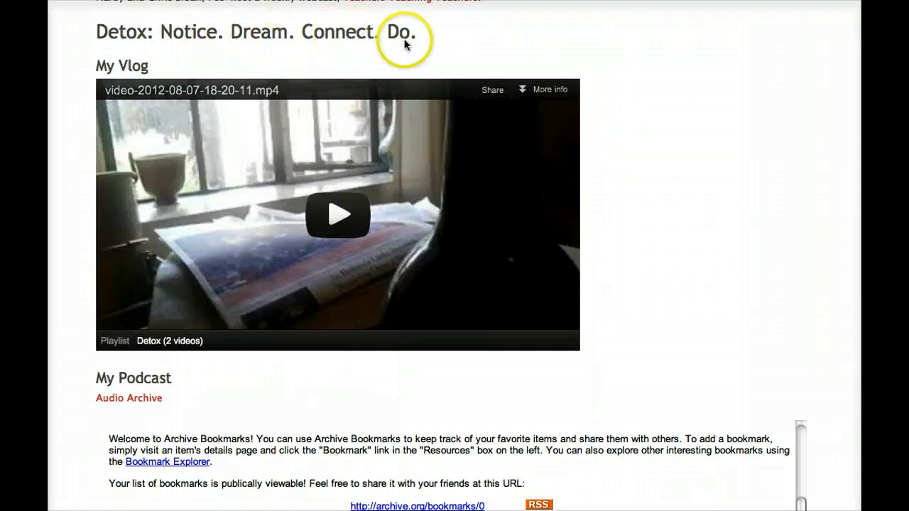
mouse_move(609, 51)
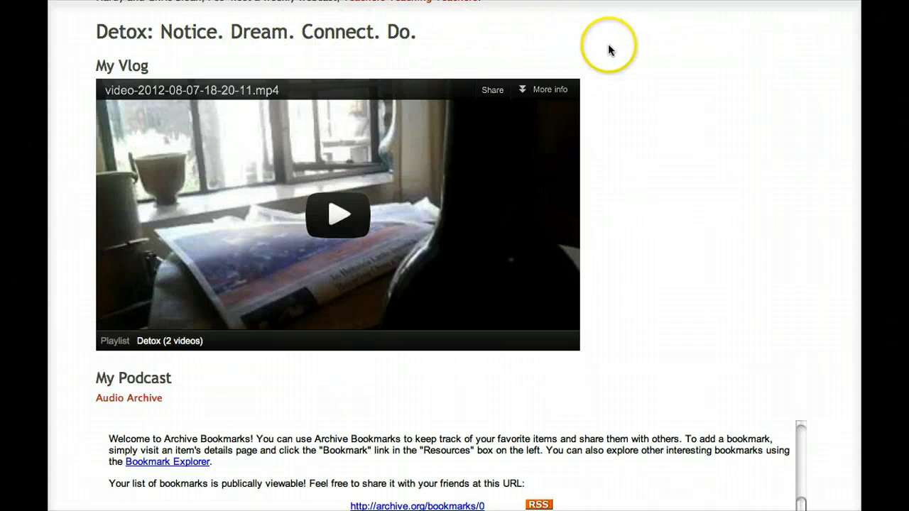
right_click(610, 50)
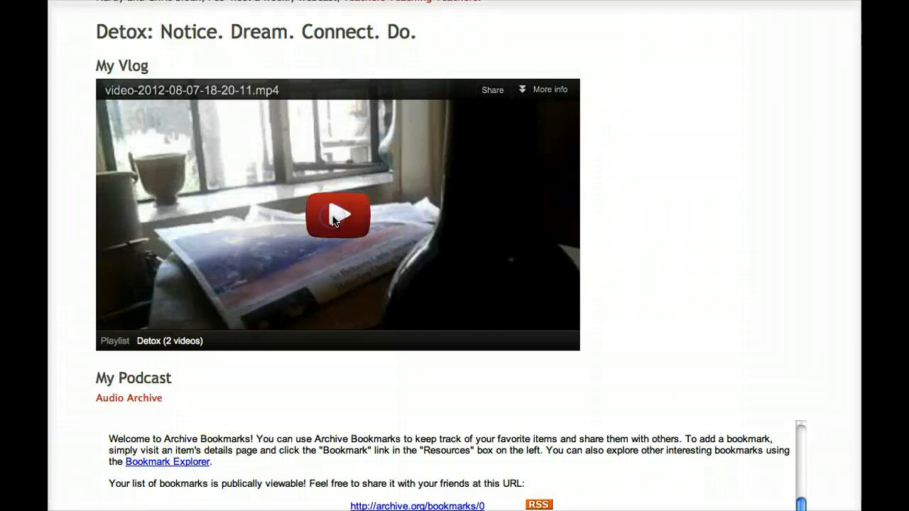
- Play the first Detox vlog, switch to the second video dated August 7, 2012, then pause it
left_click(338, 214)
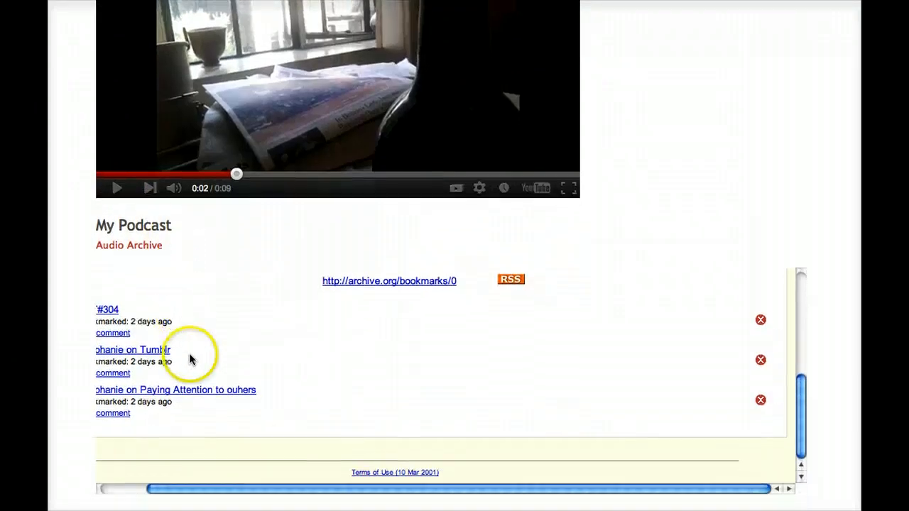
scroll("down", 3)
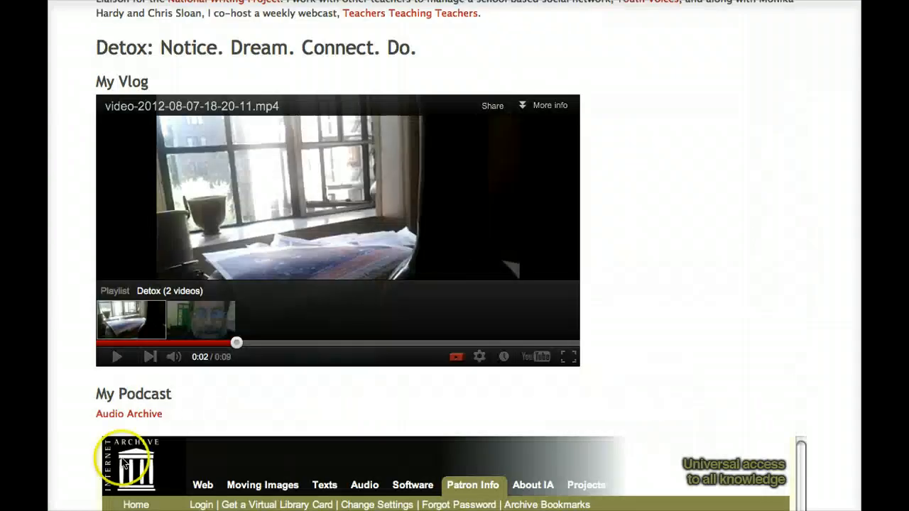
left_click(202, 320)
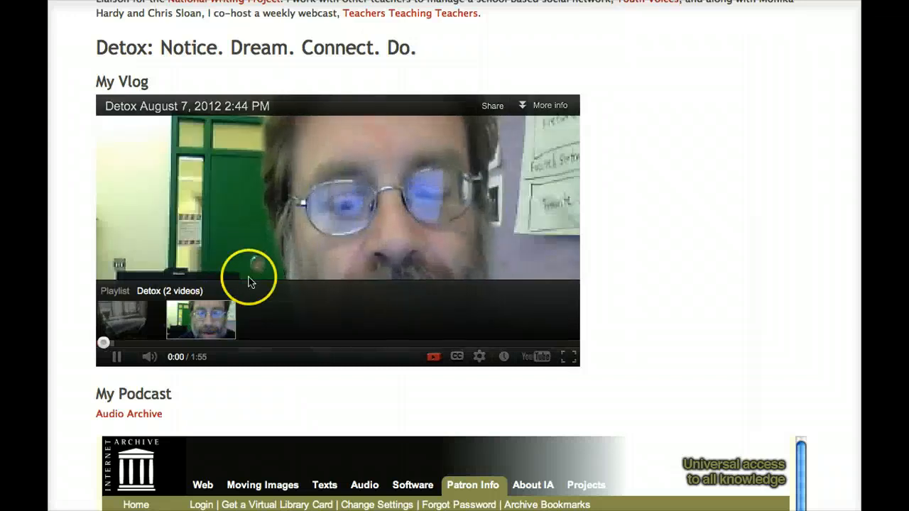
left_click(248, 270)
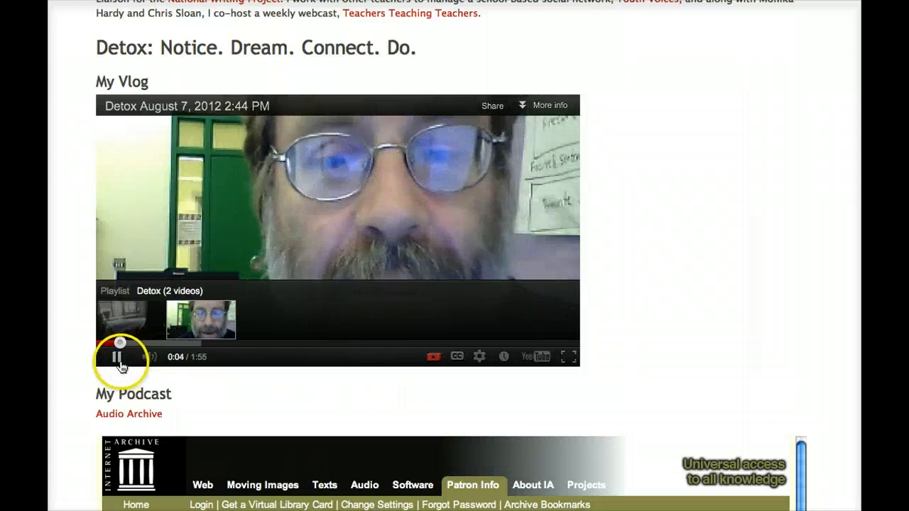
left_click(116, 356)
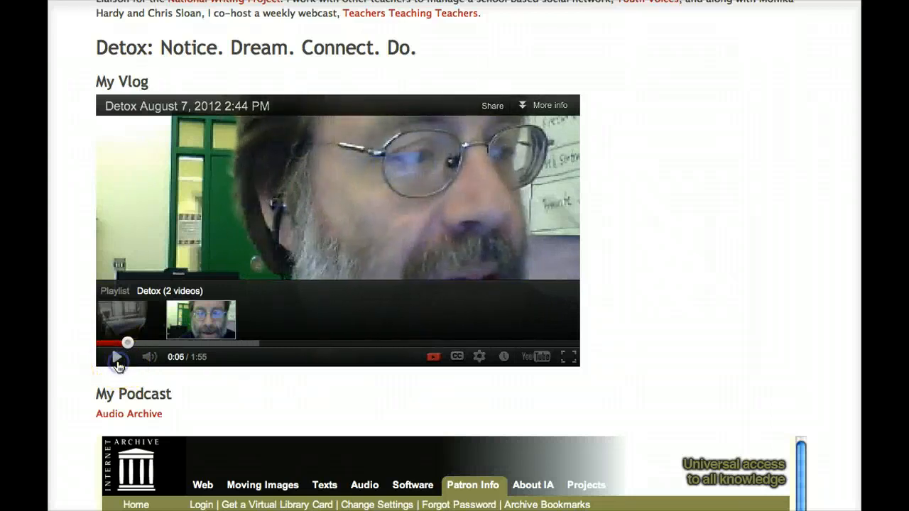
left_click(117, 356)
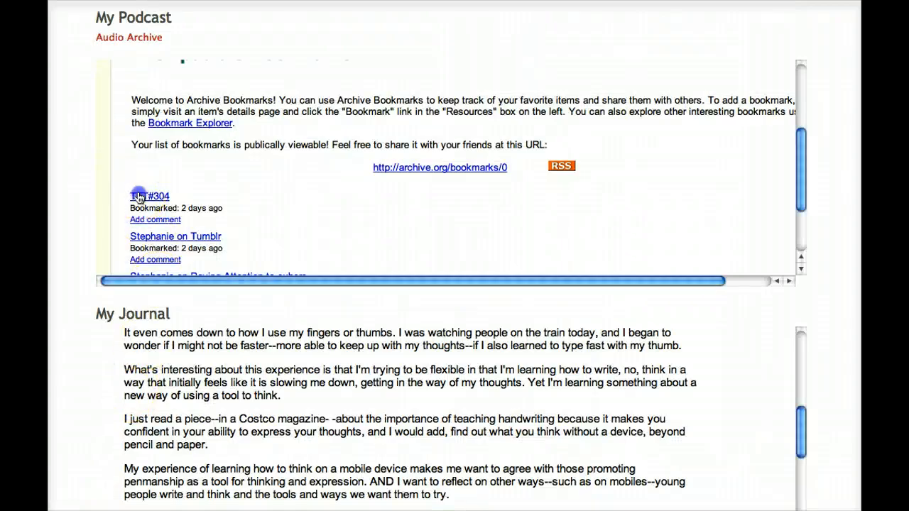
- Open the TTT#304 Teachers Teaching Teachers bookmark, play it from about 19:07, then pause
left_click(158, 196)
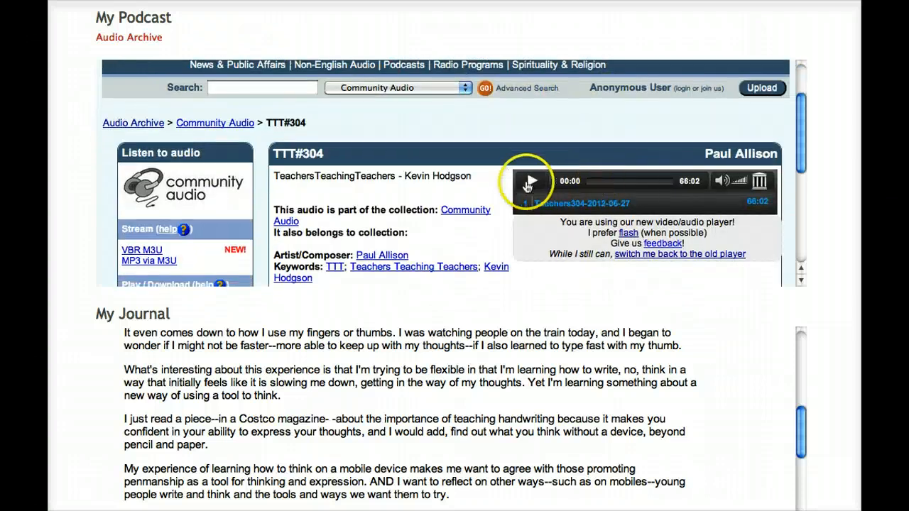
left_click(531, 180)
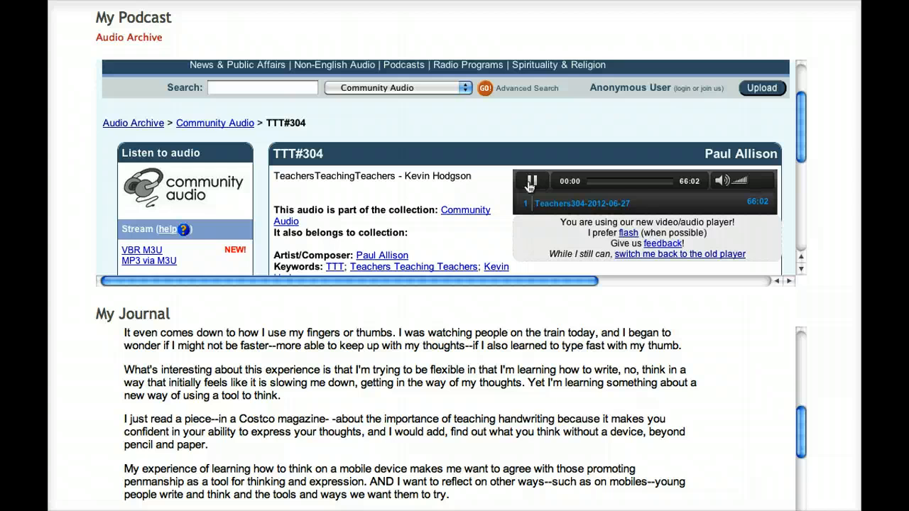
left_click(531, 180)
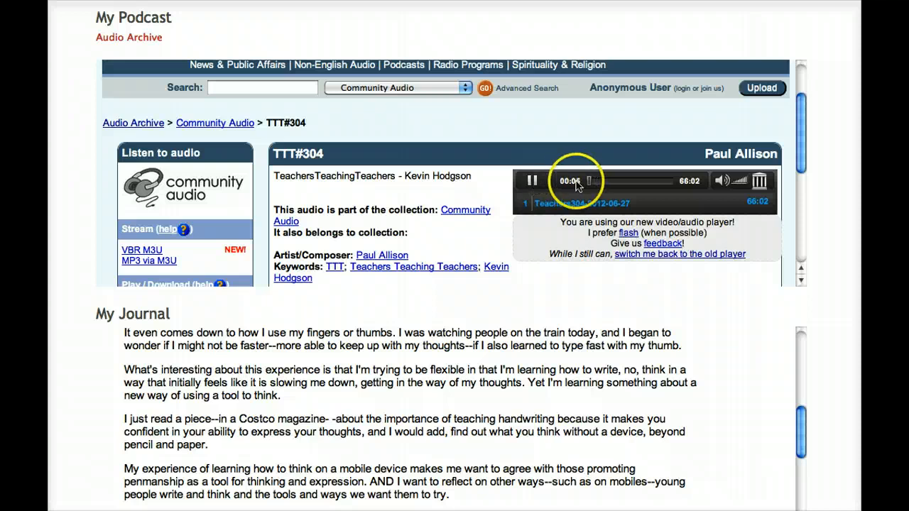
left_click(612, 181)
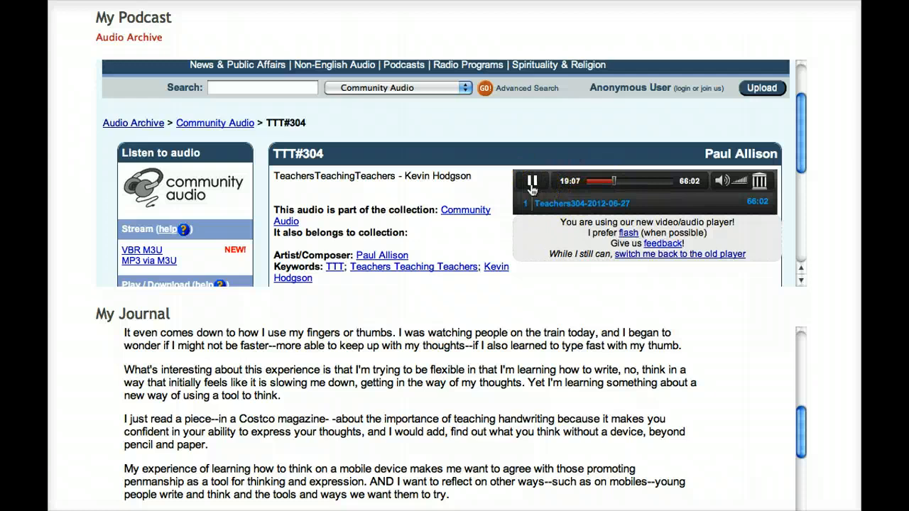
left_click(531, 182)
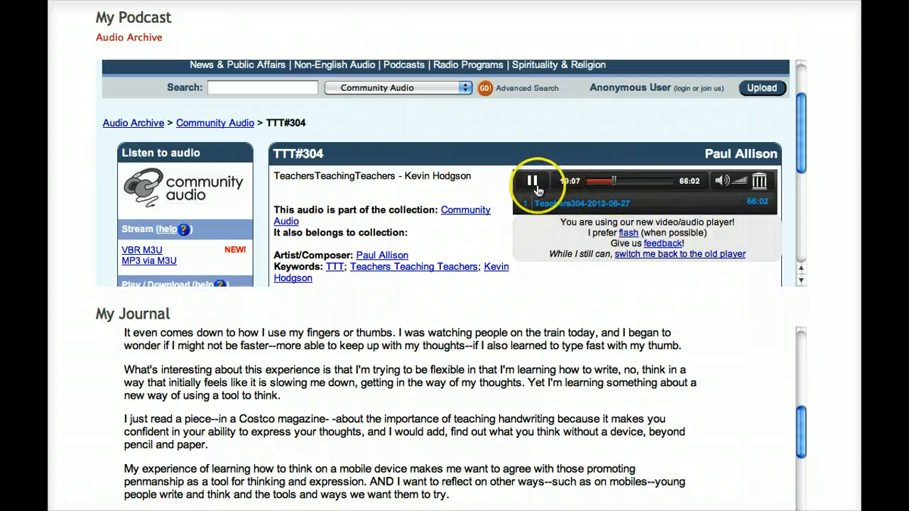
left_click(531, 180)
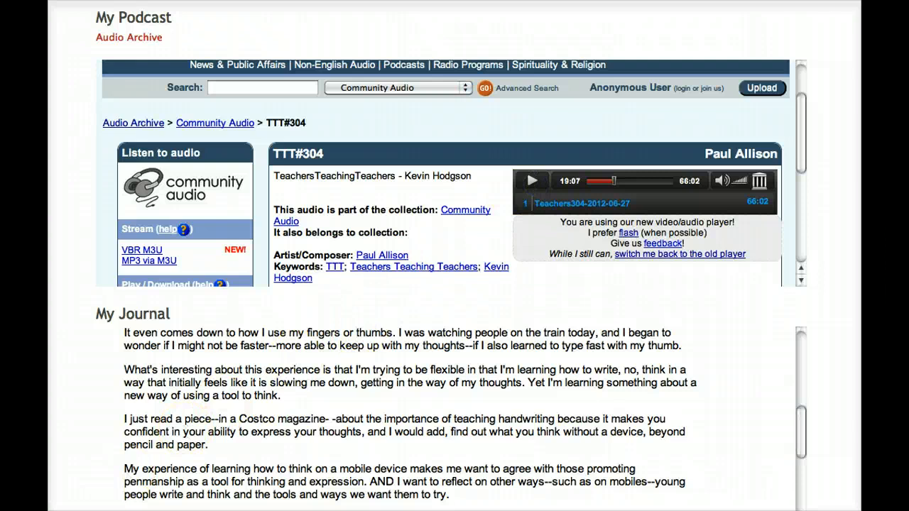
- Scroll through My Journal, My Badges, My Vlog and the TTT#304 file listing with MP3 and Ogg downloads
scroll("down", 3)
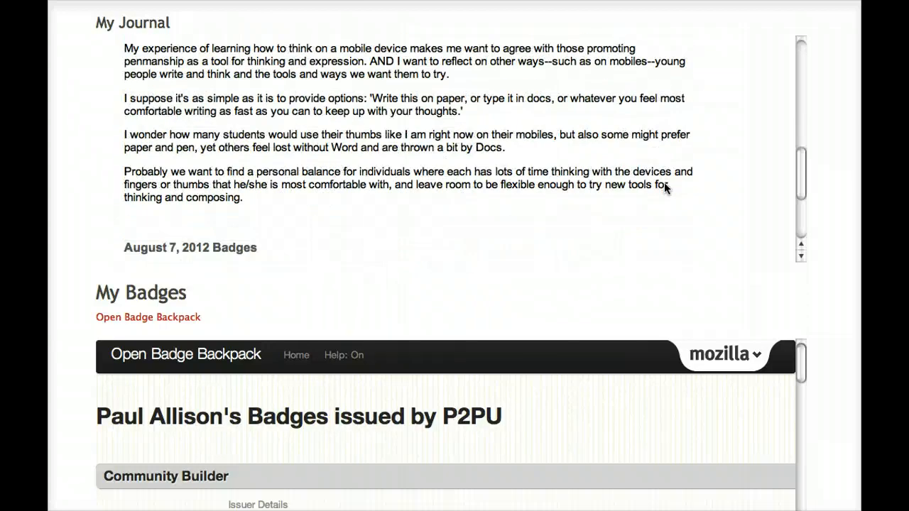
scroll("down", 3)
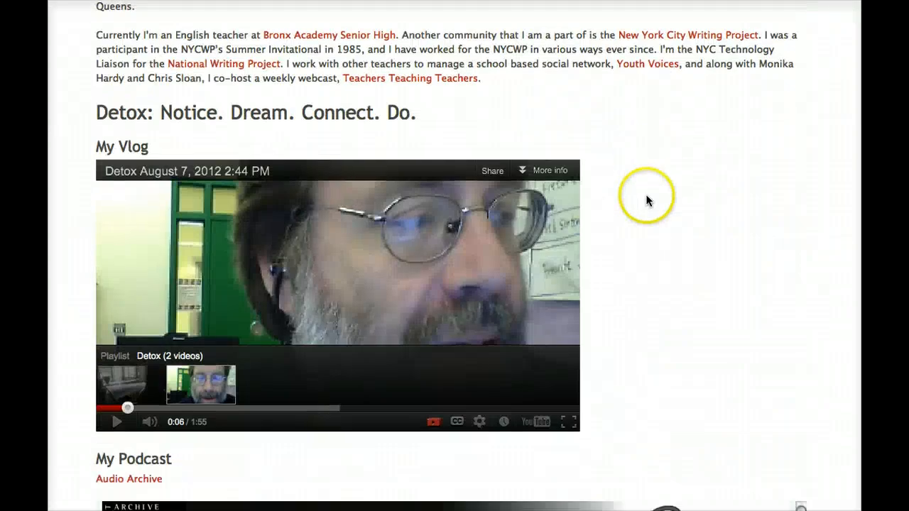
scroll("down", 3)
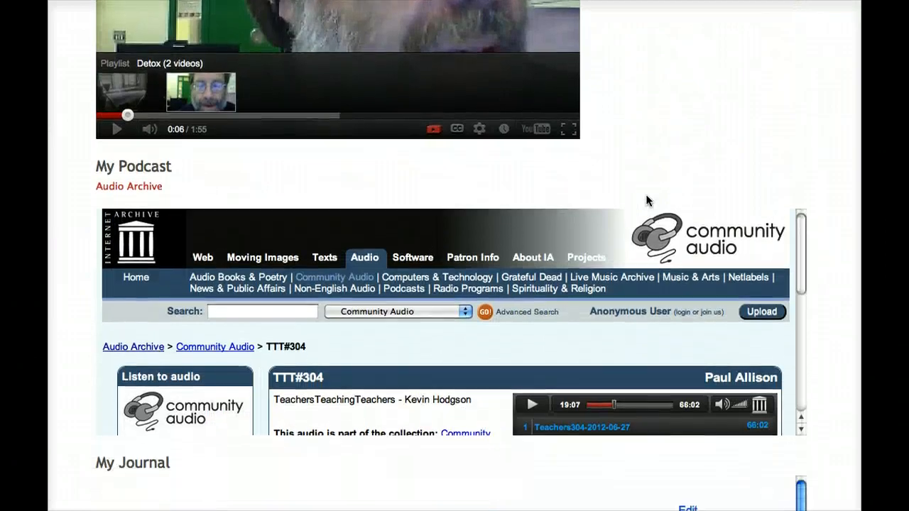
scroll("down", 3)
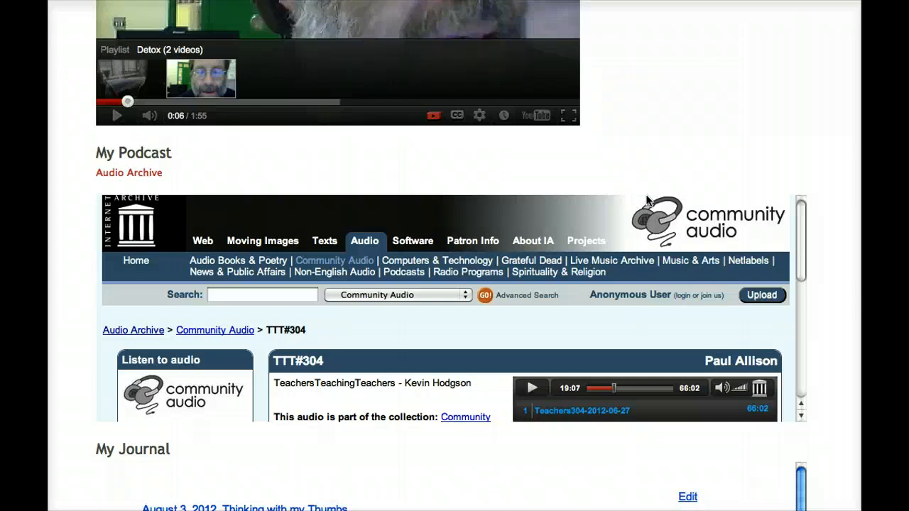
scroll("down", 3)
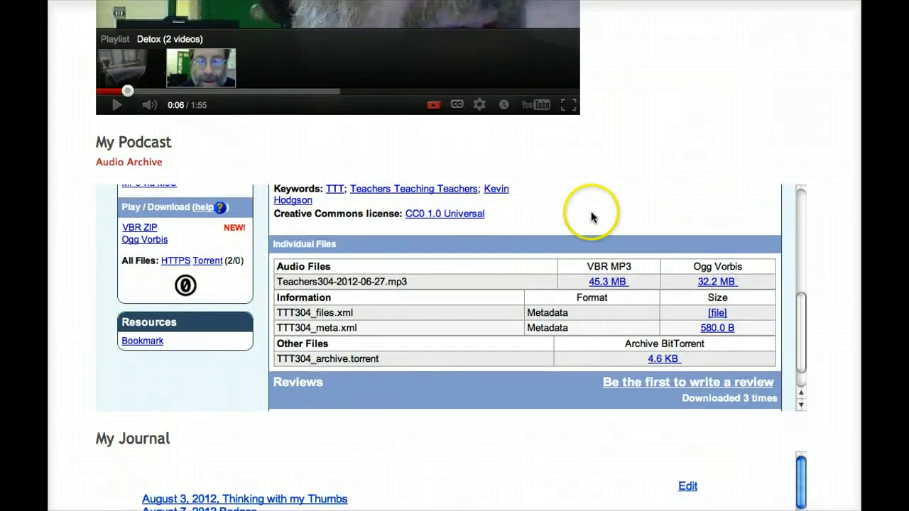
mouse_move(94, 291)
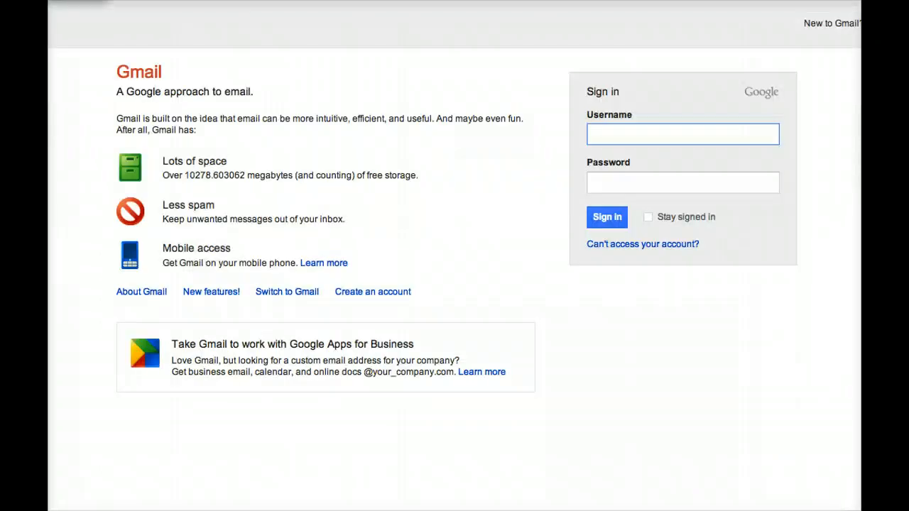
left_click(681, 133)
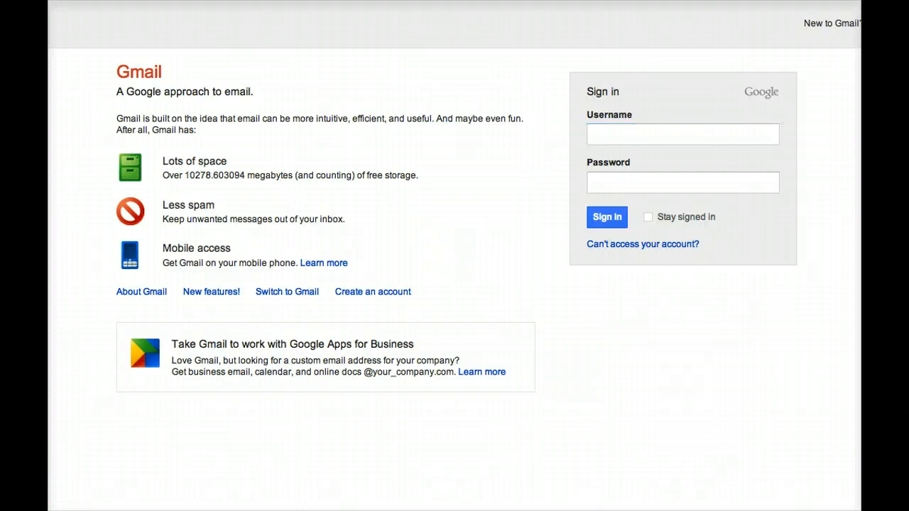
left_click(682, 134)
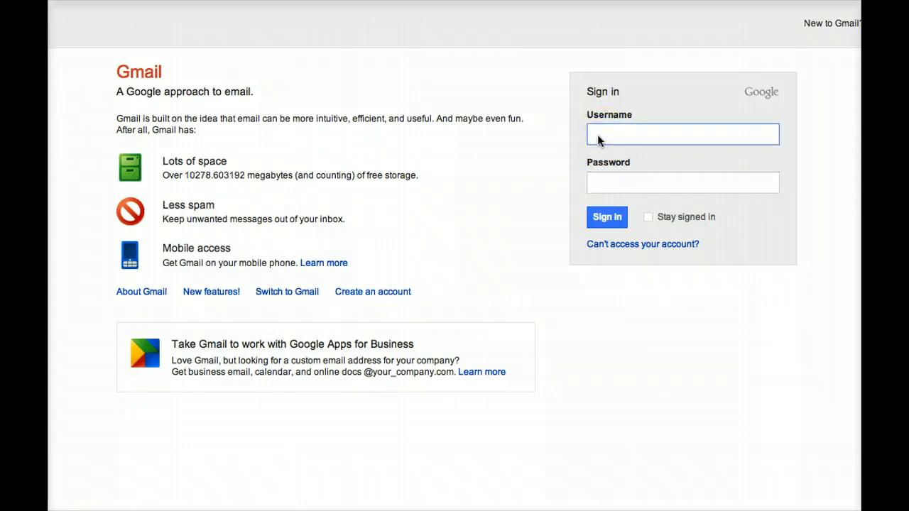
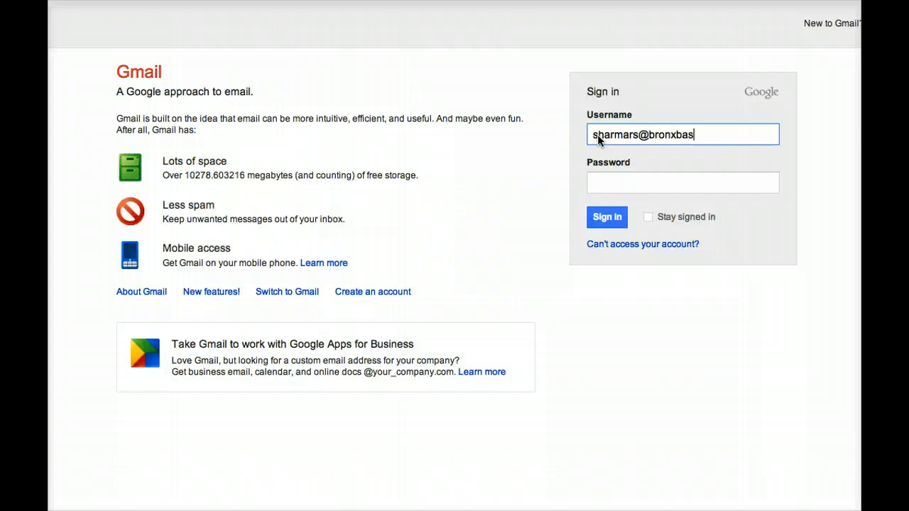
left_click(681, 182)
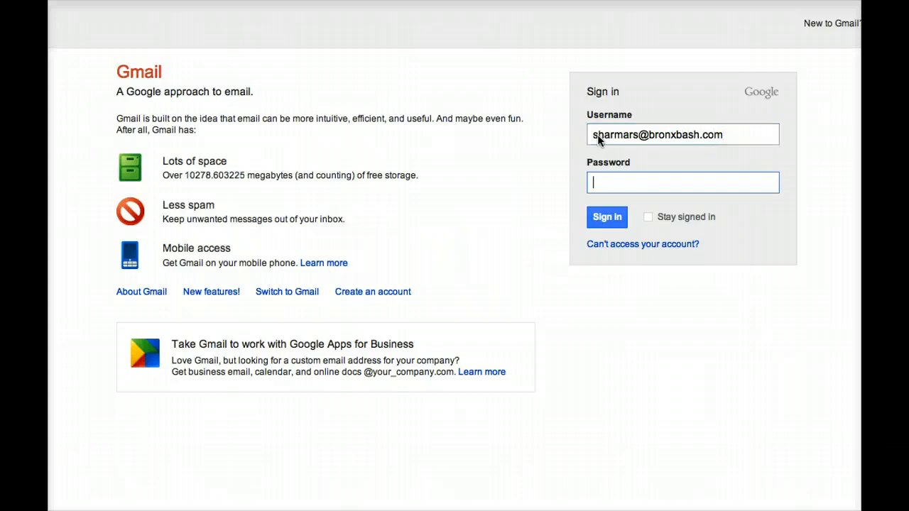
type("••")
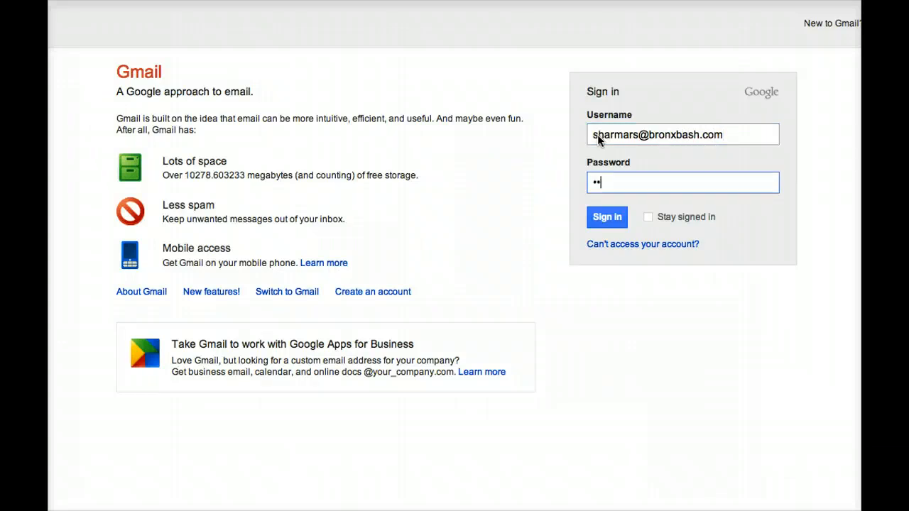
type("•")
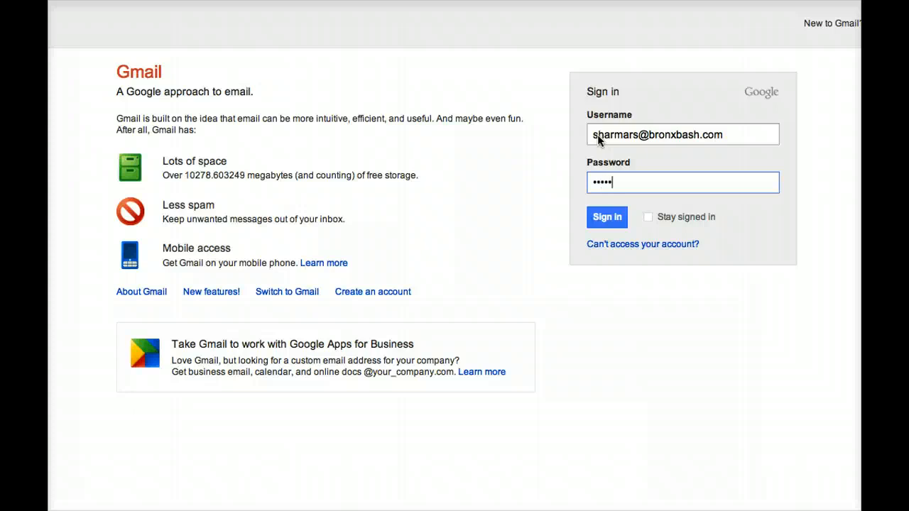
type("•")
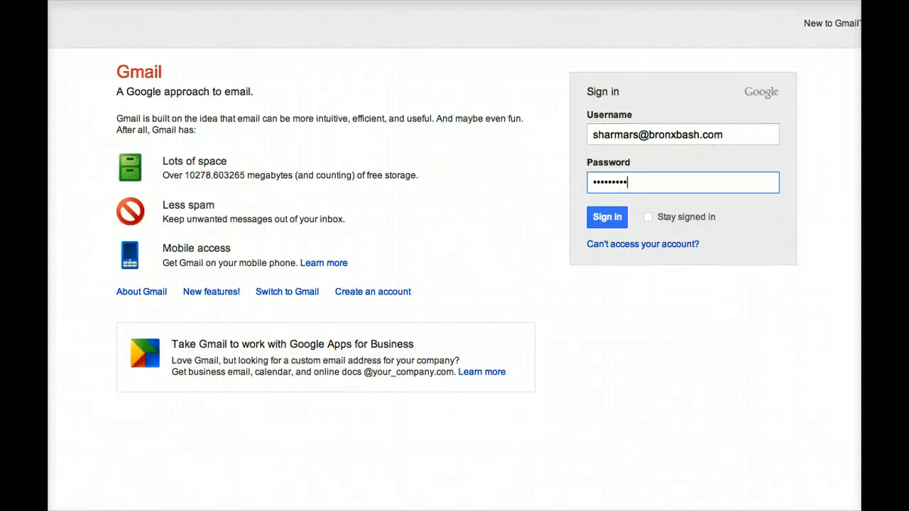
left_click(606, 216)
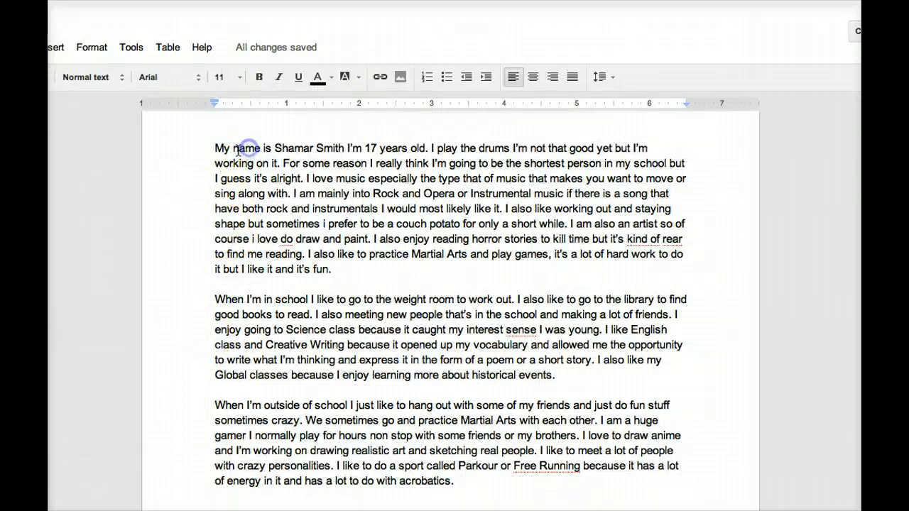
- Select the whole three-paragraph bio text in the Google Doc
left_click_drag(240, 148, 523, 420)
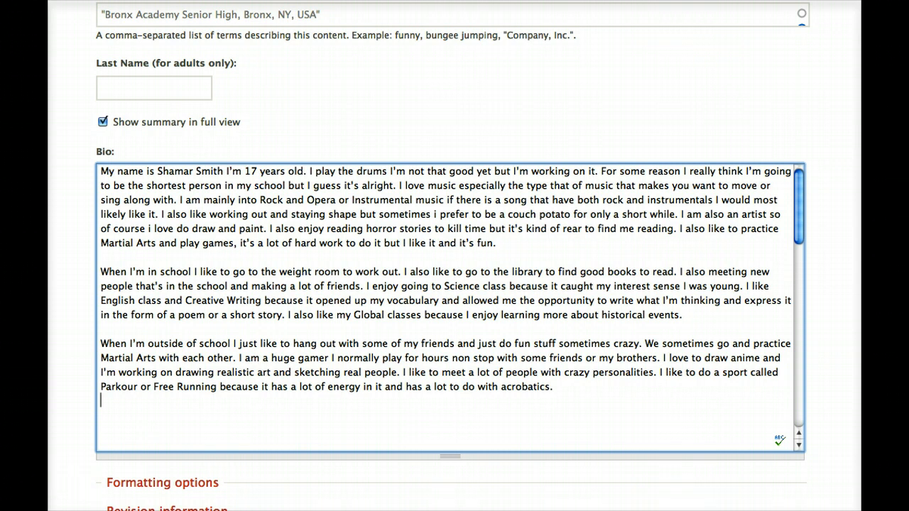
- Save the edited bio and view it in the profile's About section
scroll("down", 3)
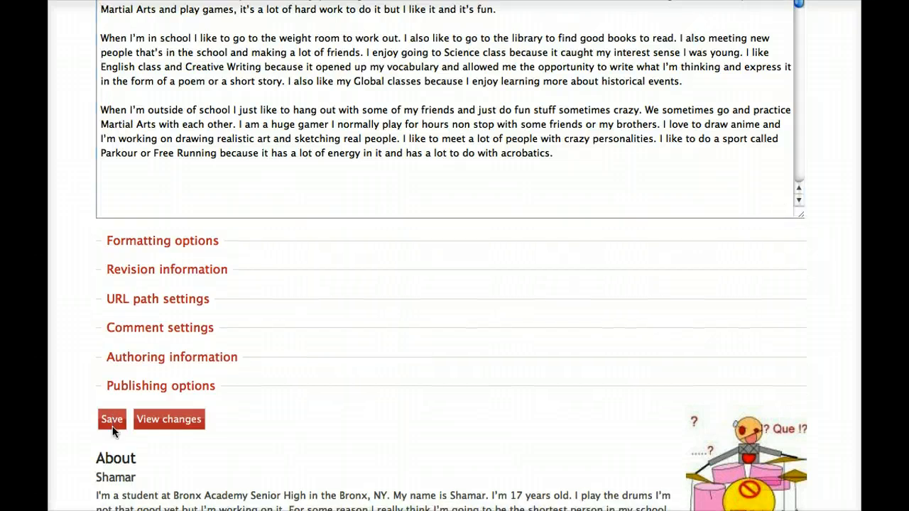
left_click(111, 418)
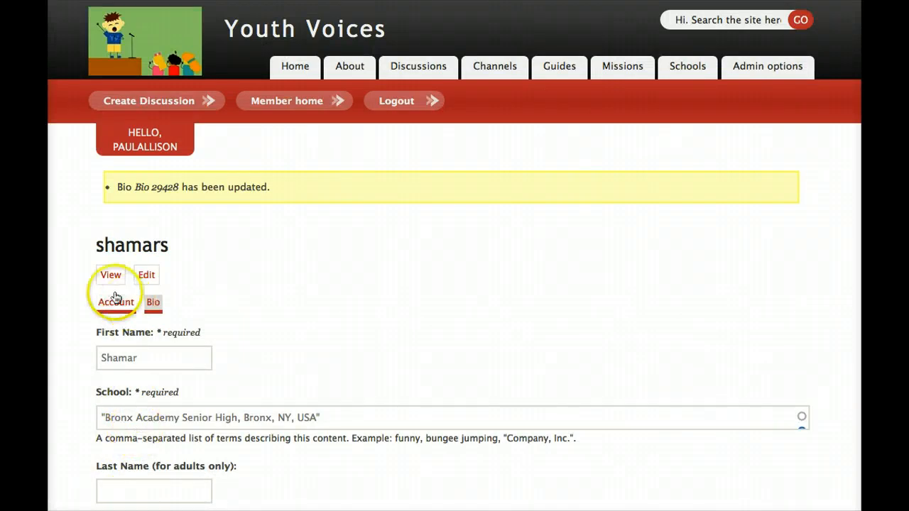
left_click(111, 275)
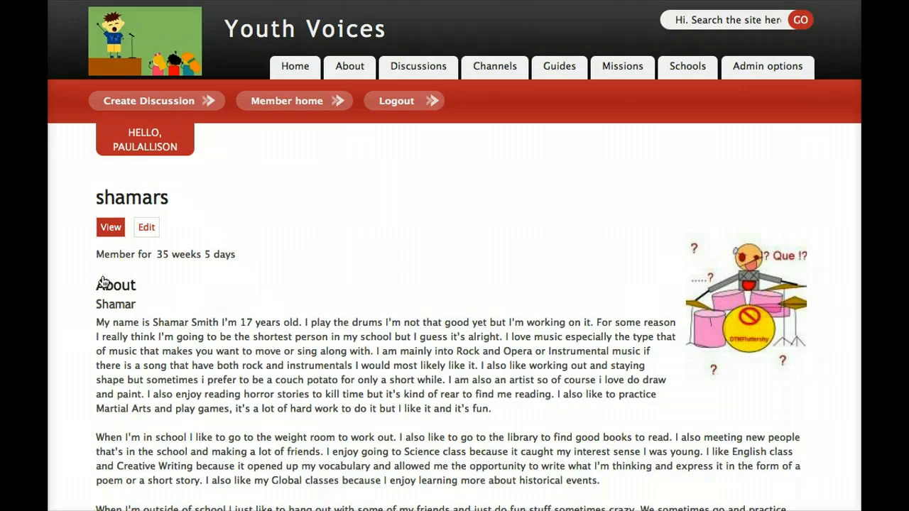
scroll("down", 3)
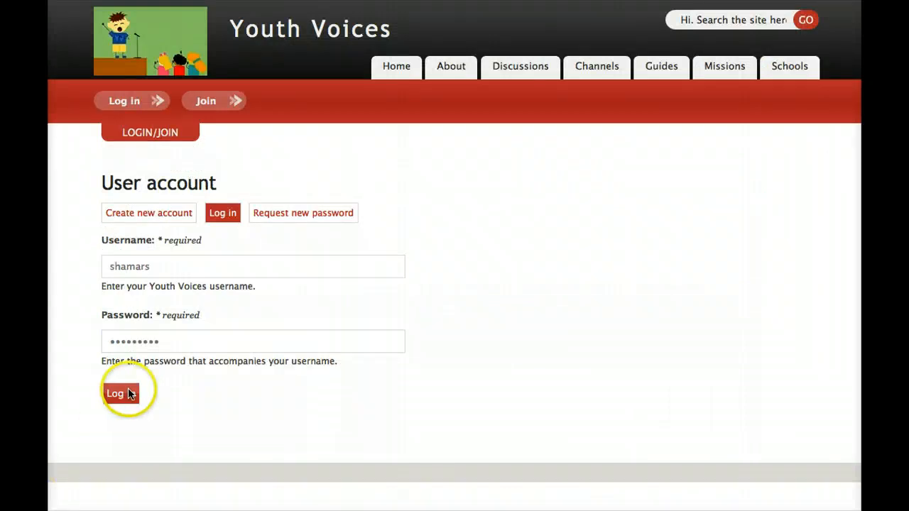
- Log in as the student Shamar and open the Bio part of the profile edit form
left_click(121, 394)
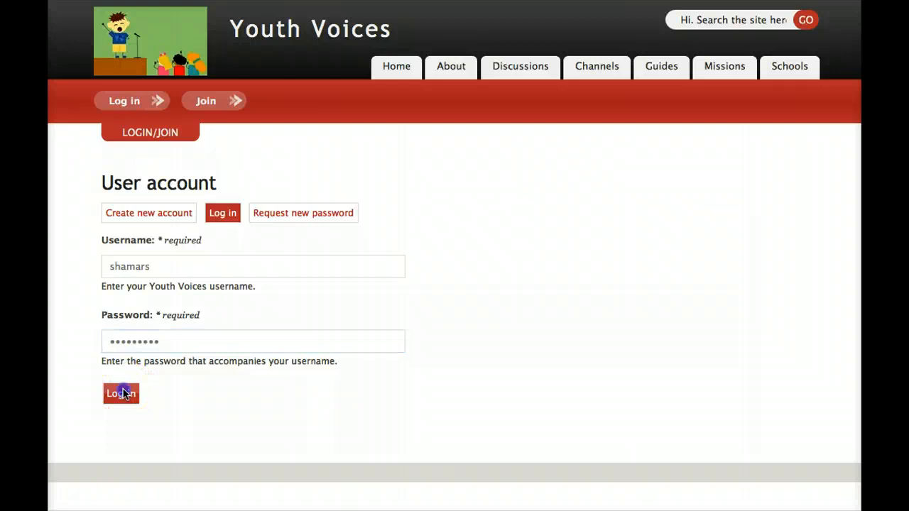
left_click(120, 393)
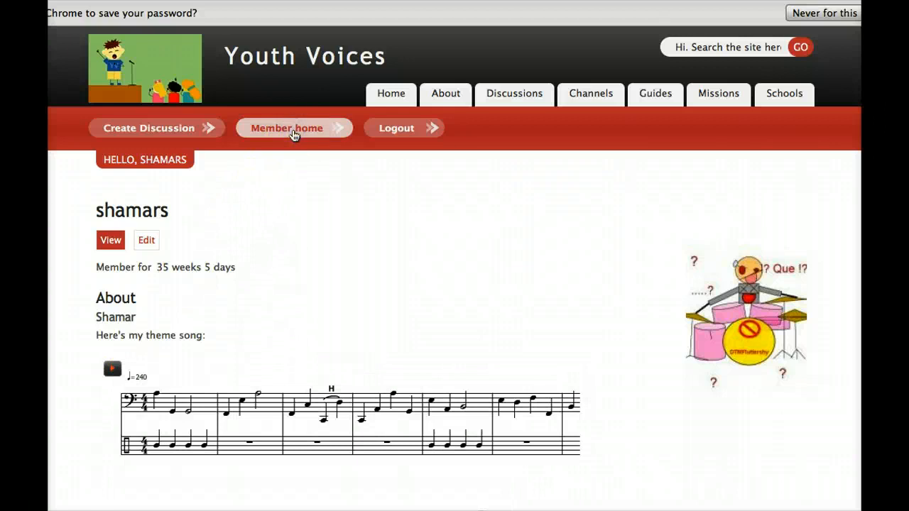
left_click(287, 128)
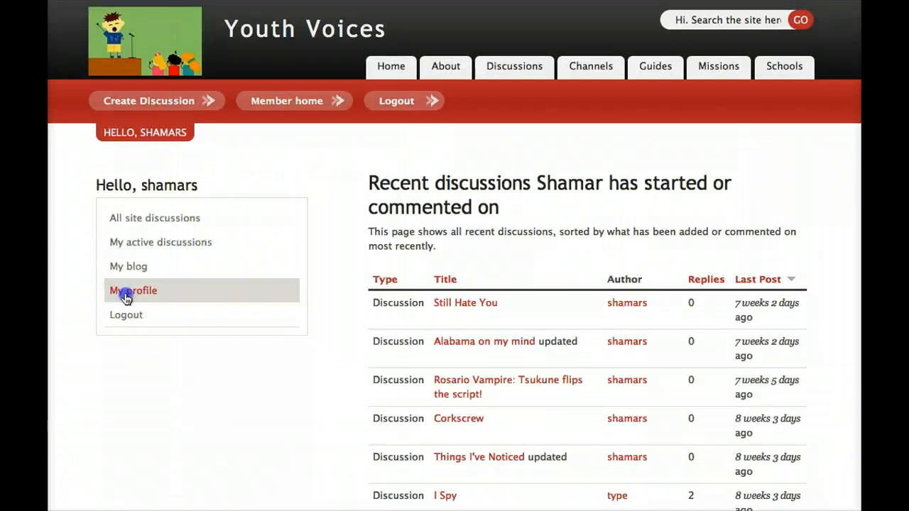
left_click(133, 290)
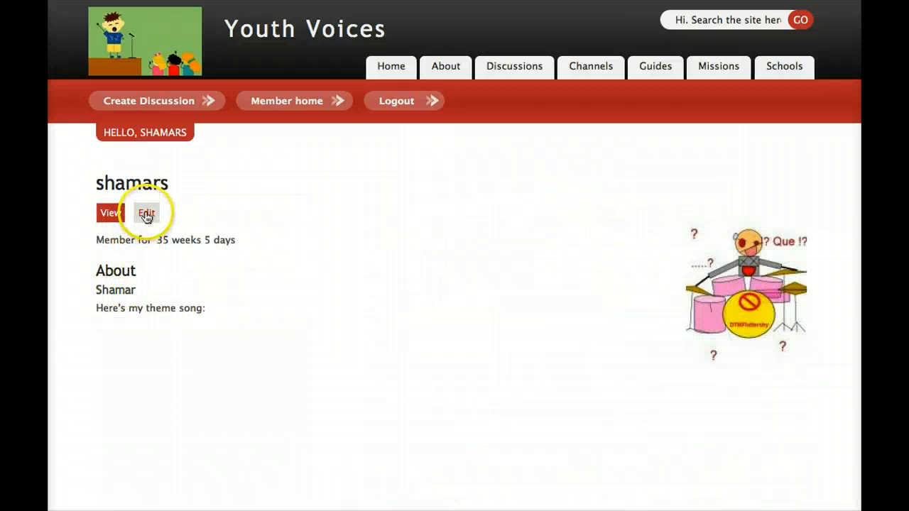
left_click(146, 212)
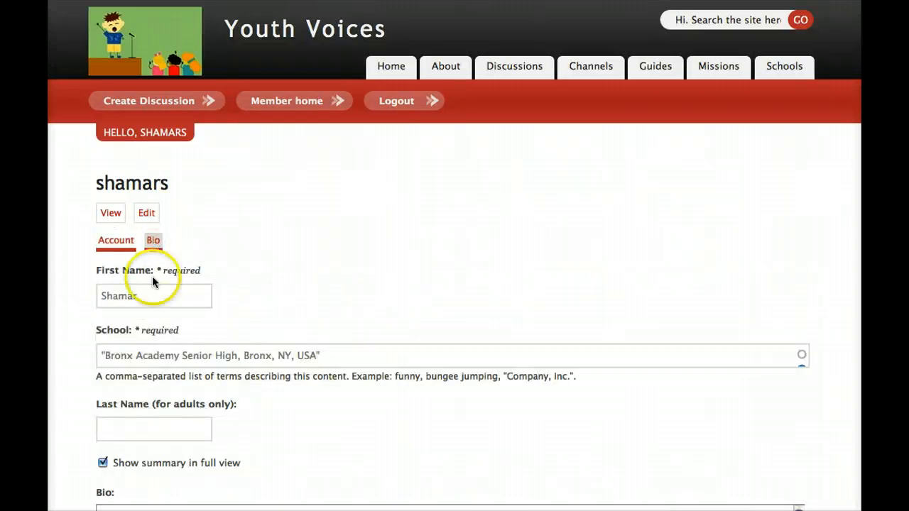
- Paste the full bio text into the Bio field, save it and view the updated About section
scroll("down", 3)
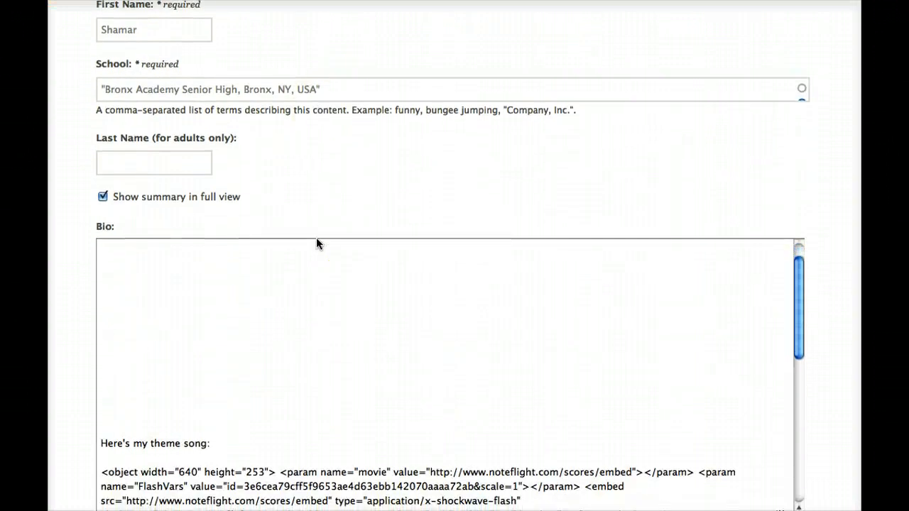
left_click(137, 258)
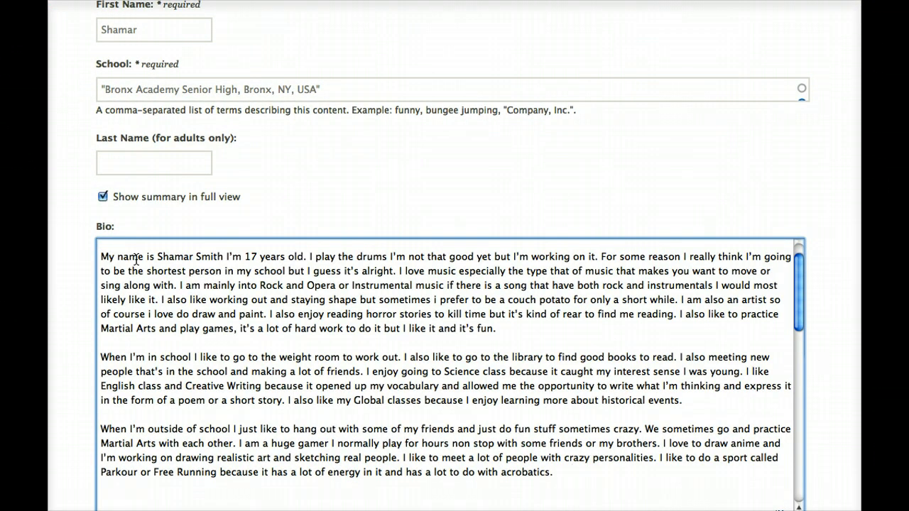
scroll("down", 3)
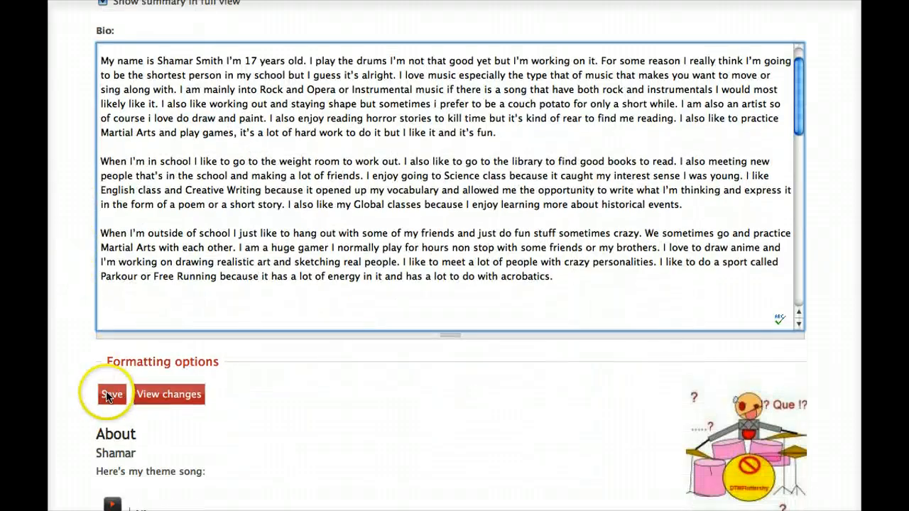
left_click(110, 394)
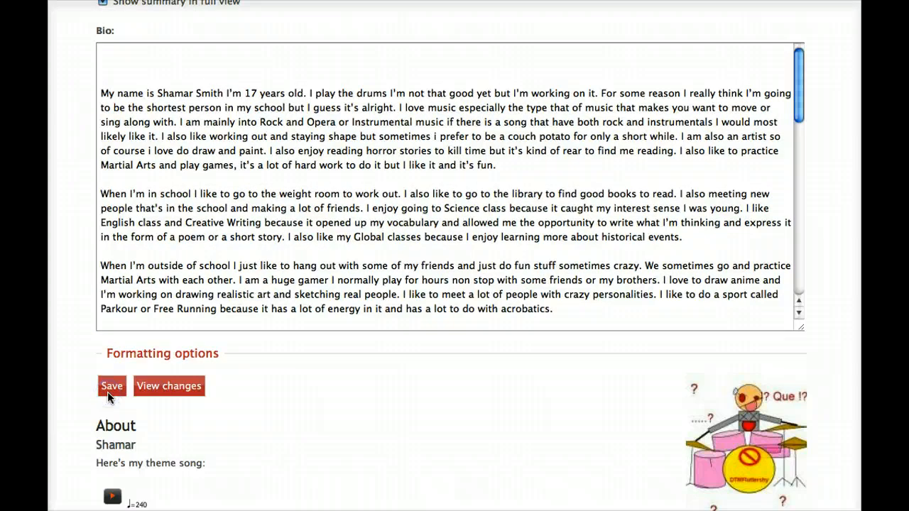
left_click(110, 386)
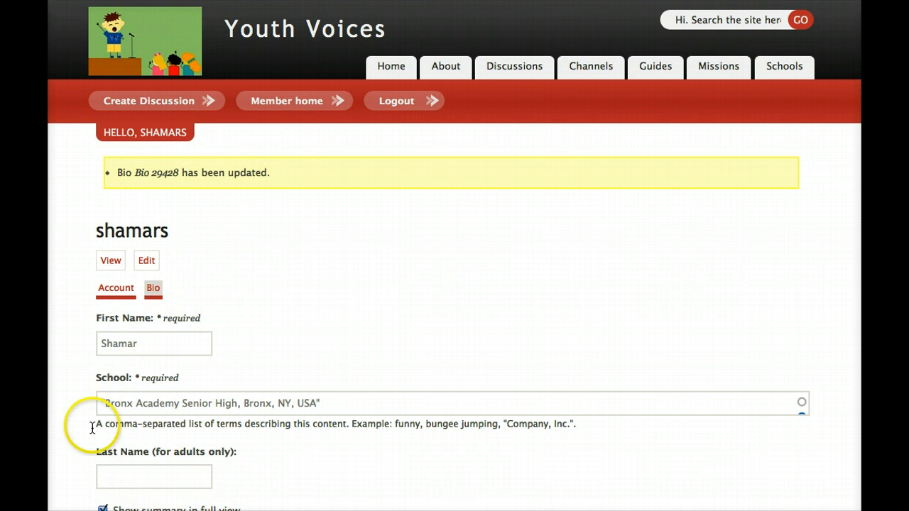
mouse_move(106, 241)
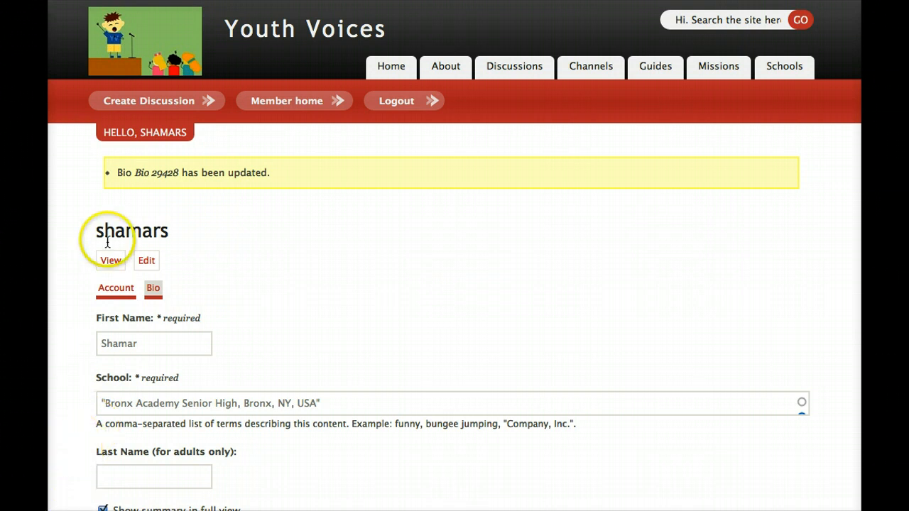
mouse_move(111, 270)
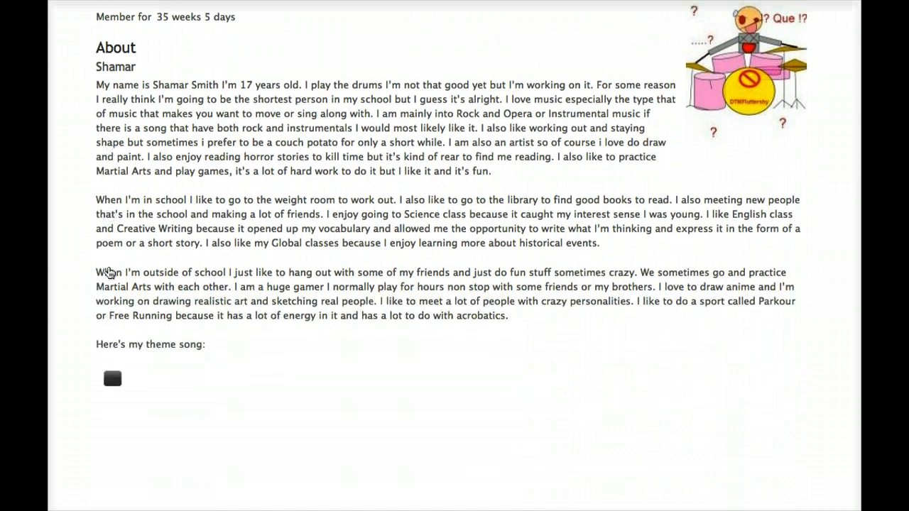
scroll("down", 3)
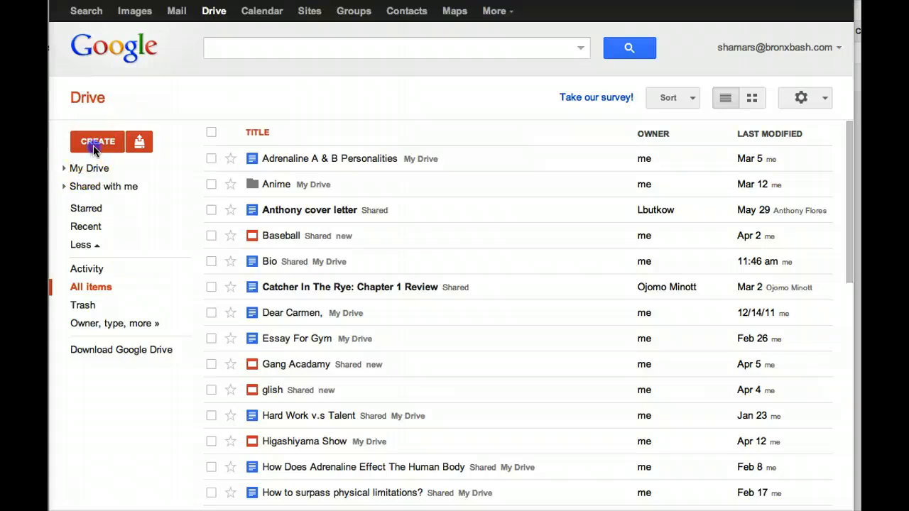
- Check the Create menu, then go to YouTube from the Google bar's More services list
left_click(97, 142)
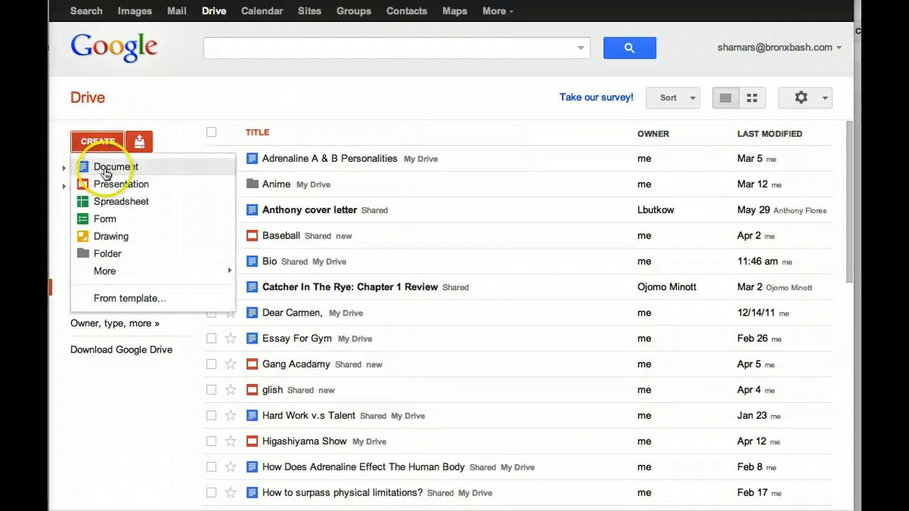
mouse_move(110, 235)
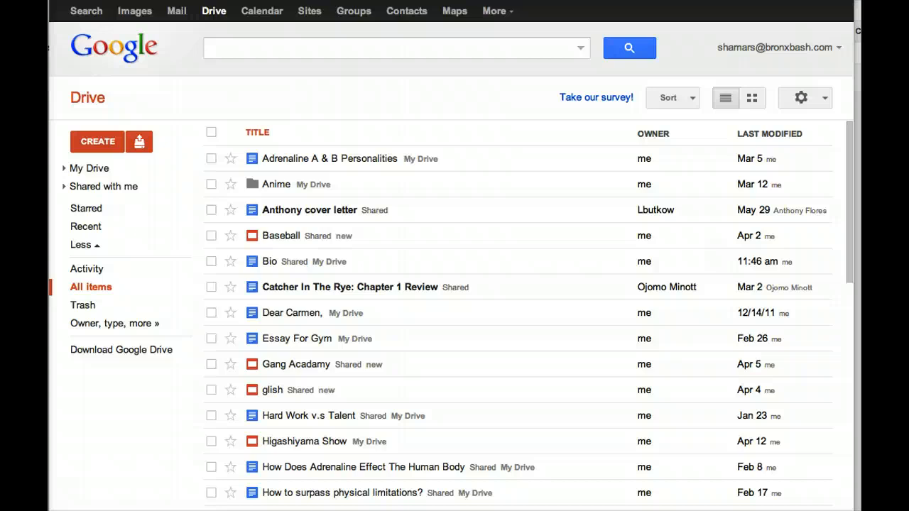
mouse_move(508, 30)
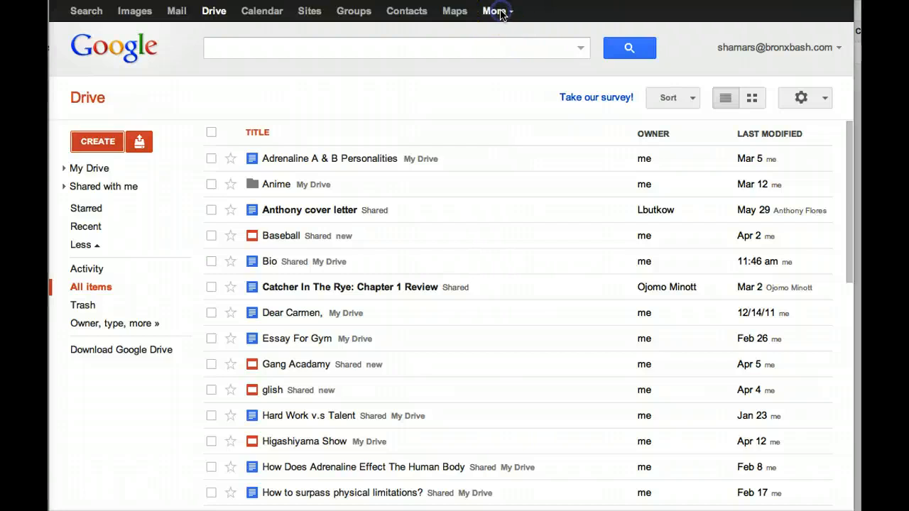
left_click(494, 12)
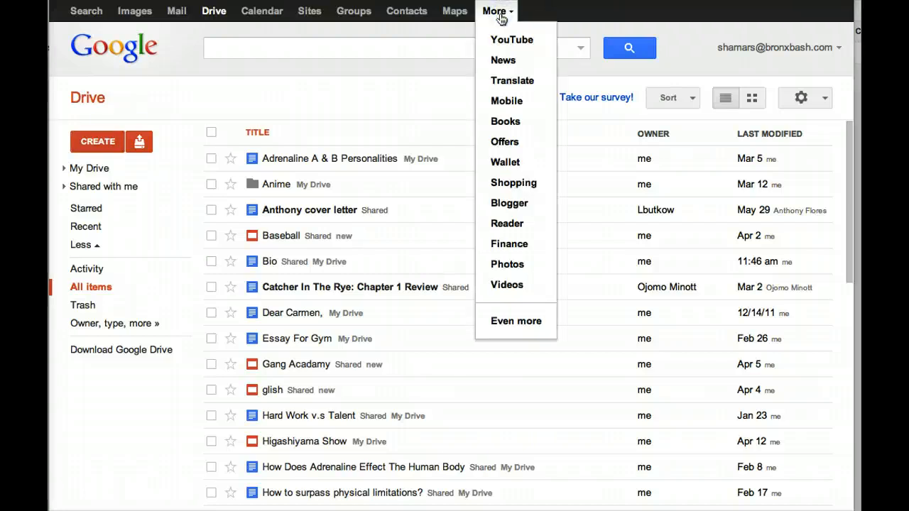
mouse_move(511, 40)
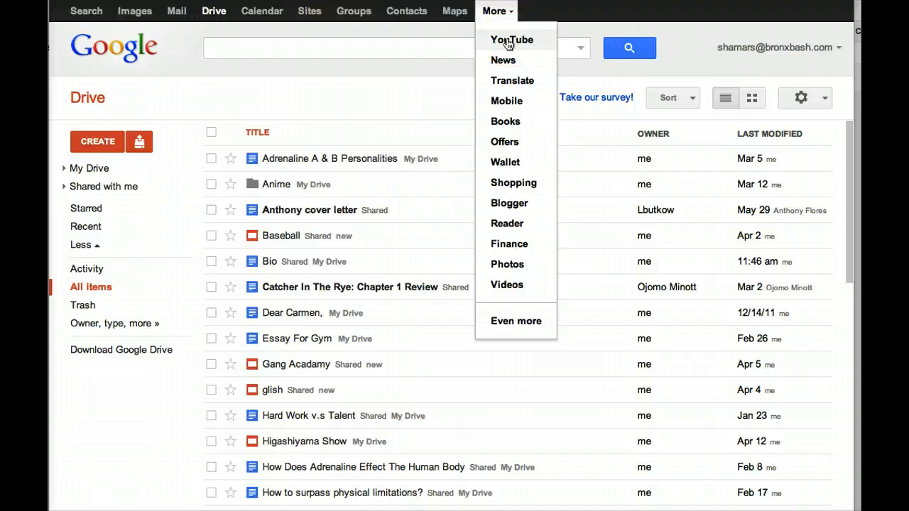
left_click(511, 40)
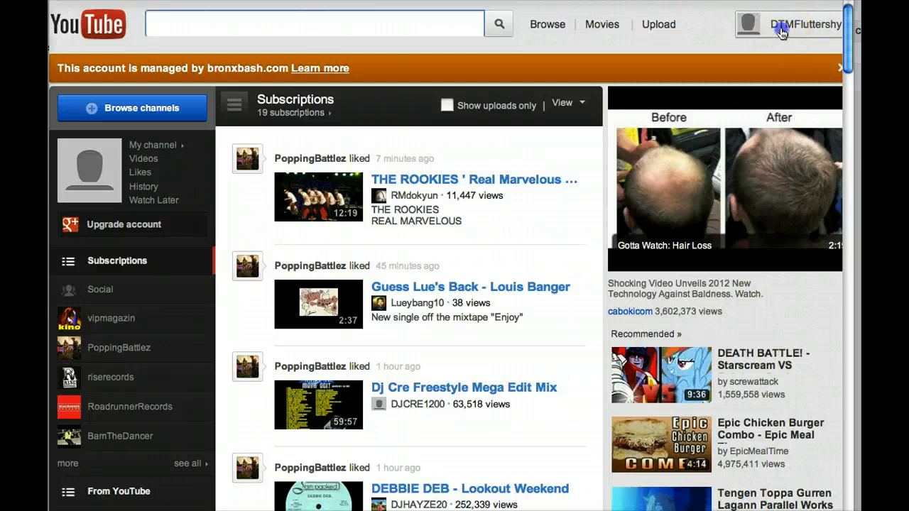
- In Video Manager's Playlists, create a new empty playlist titled 'Detox'
left_click(803, 23)
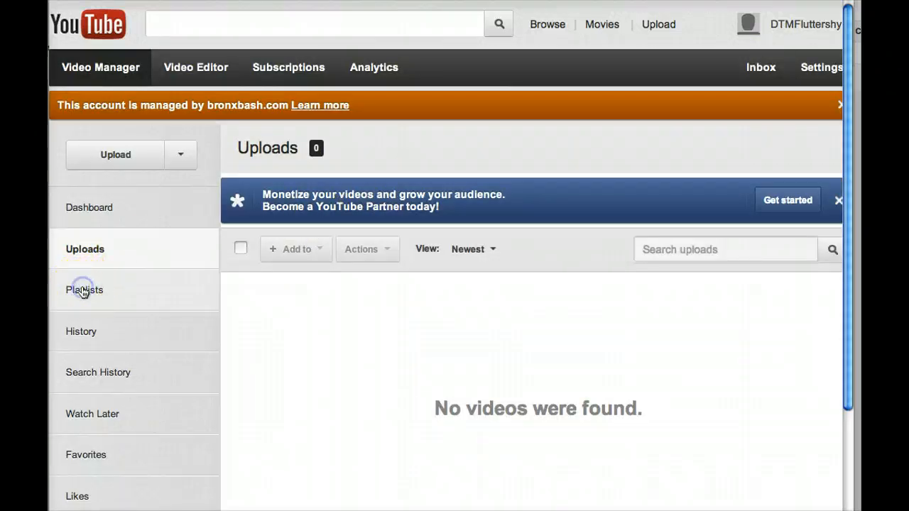
left_click(83, 290)
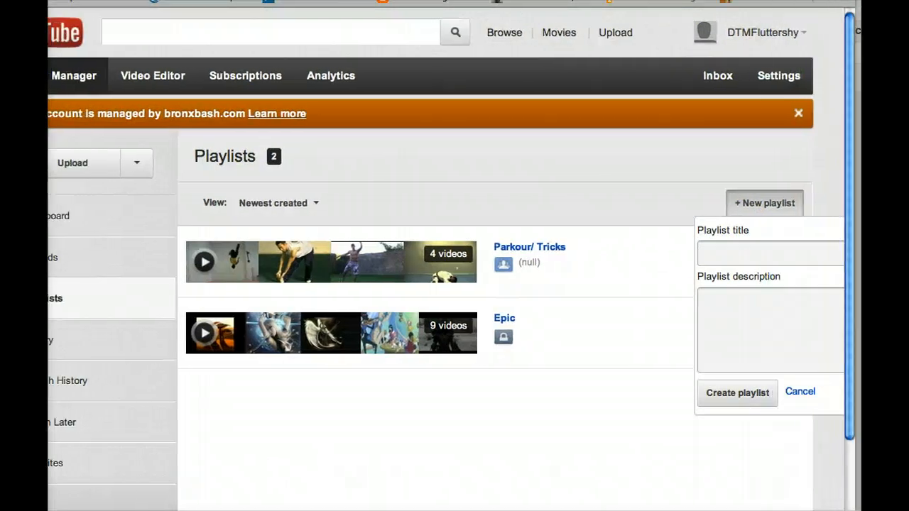
left_click(770, 253)
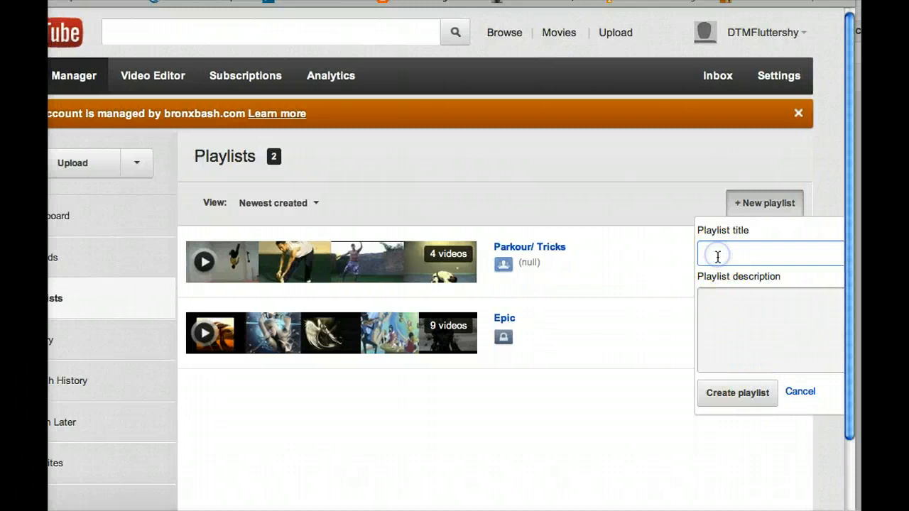
type("Detox")
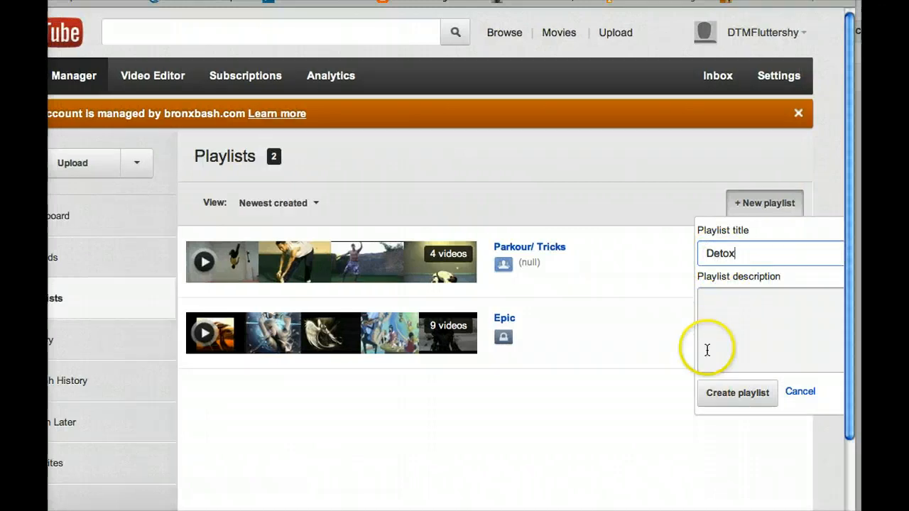
left_click(736, 392)
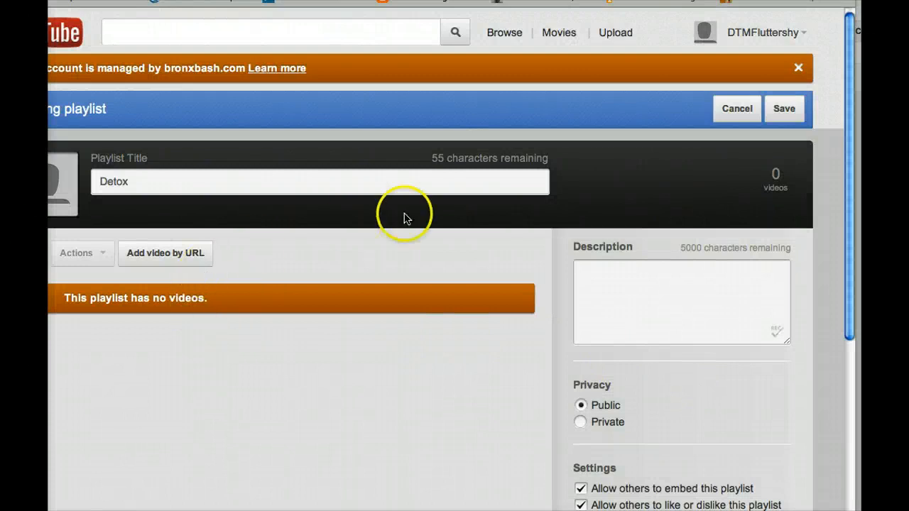
mouse_move(160, 263)
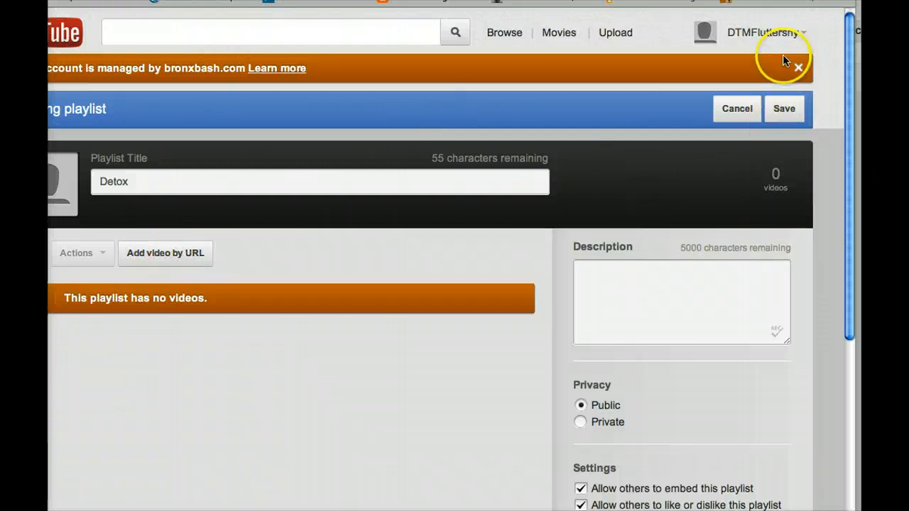
left_click(763, 31)
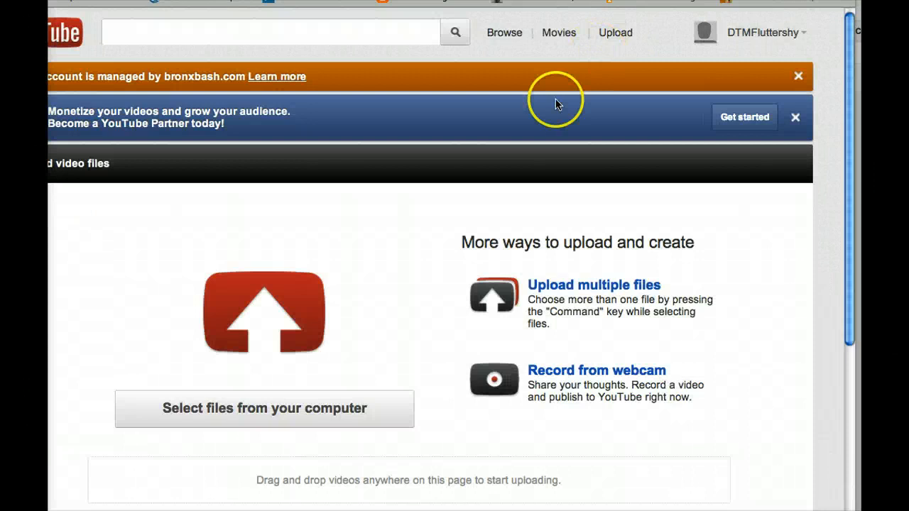
mouse_move(502, 380)
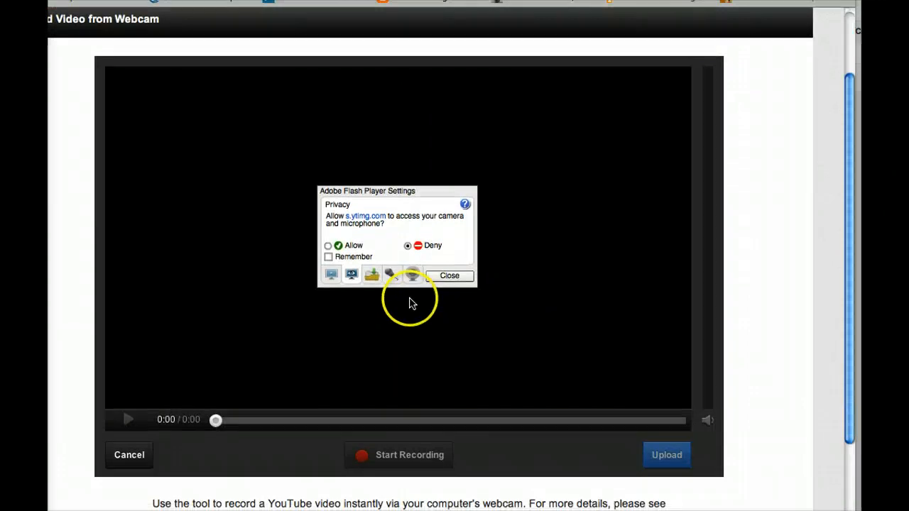
mouse_move(465, 270)
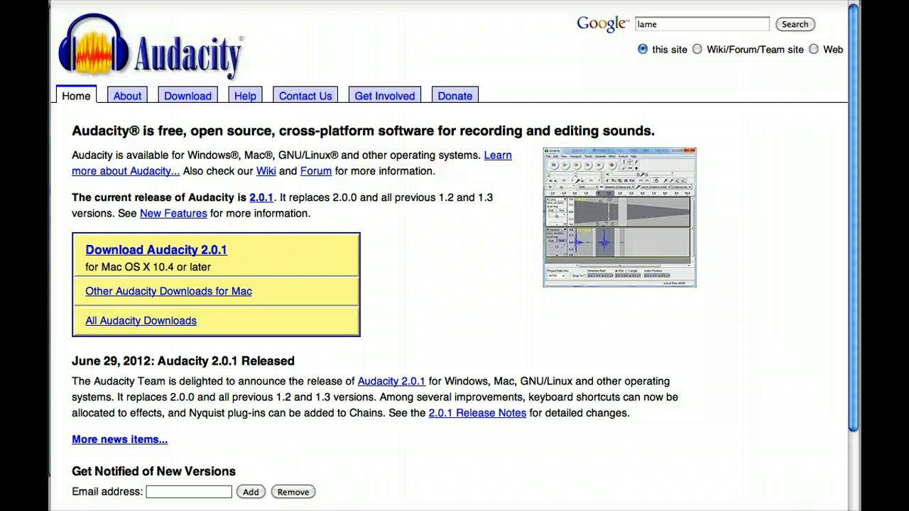
- Read the LAME MP3 encoder install help, then go to archive.org's Audio Archive
left_click(244, 97)
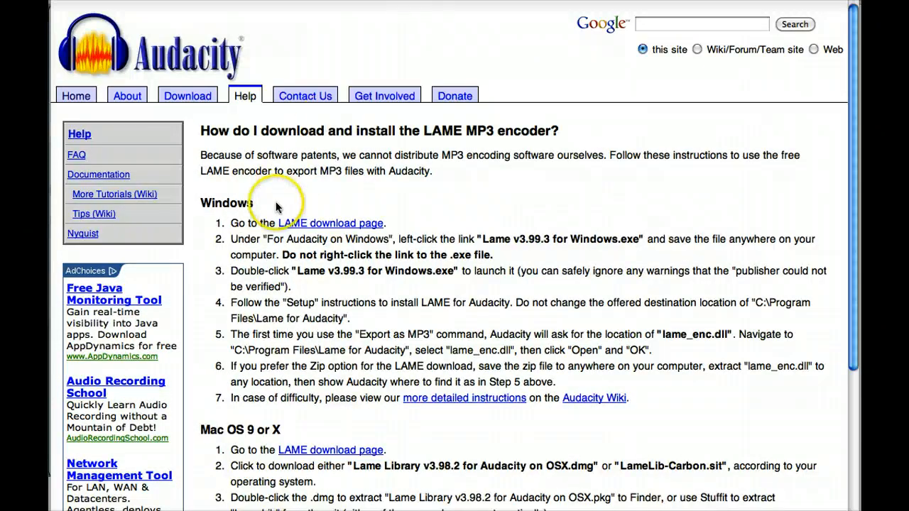
mouse_move(309, 229)
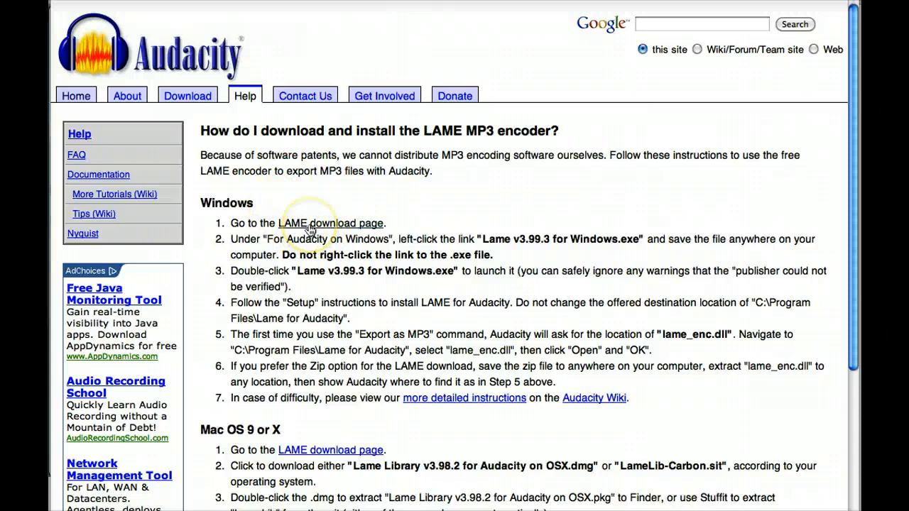
mouse_move(503, 196)
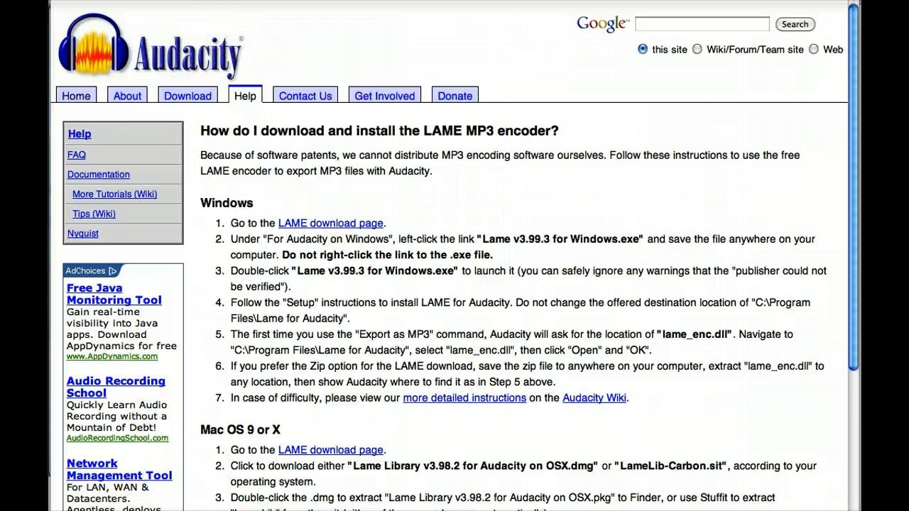
left_click(75, 97)
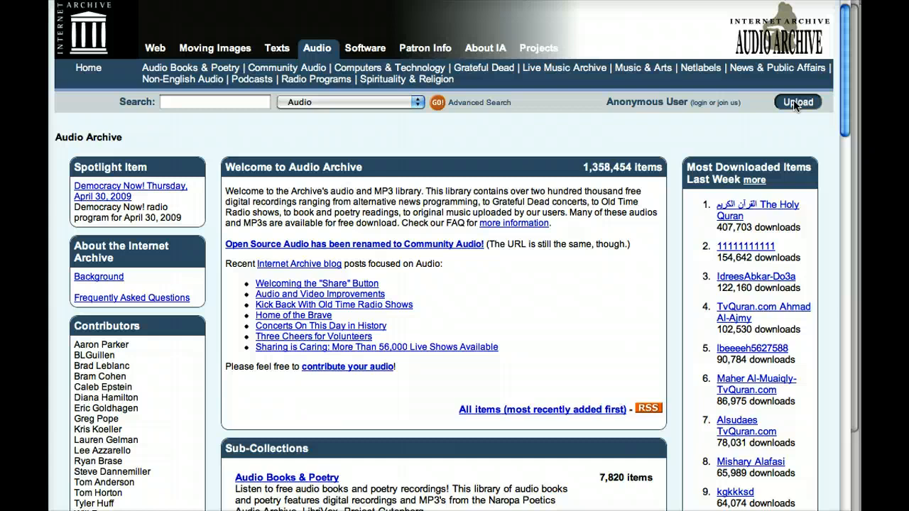
- Start an Upload/Share and choose chikie.mp3 from the Desktop to upload
left_click(796, 102)
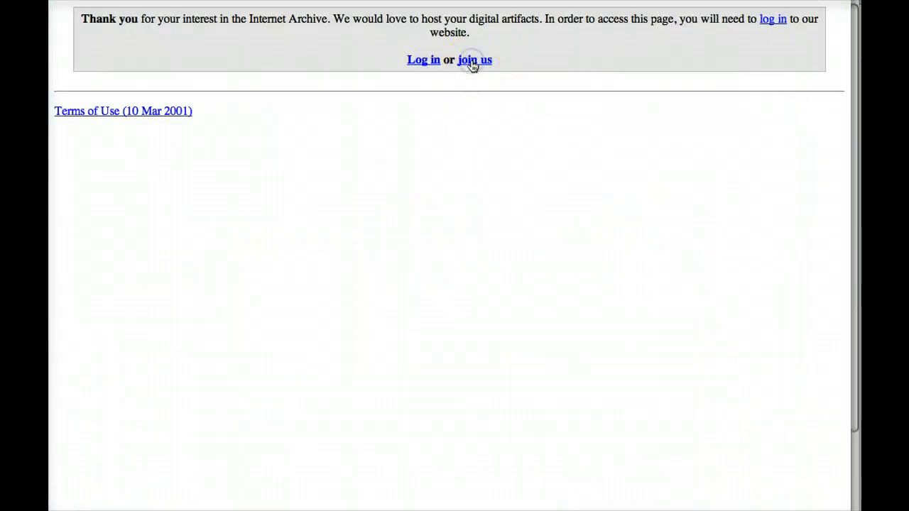
left_click(474, 59)
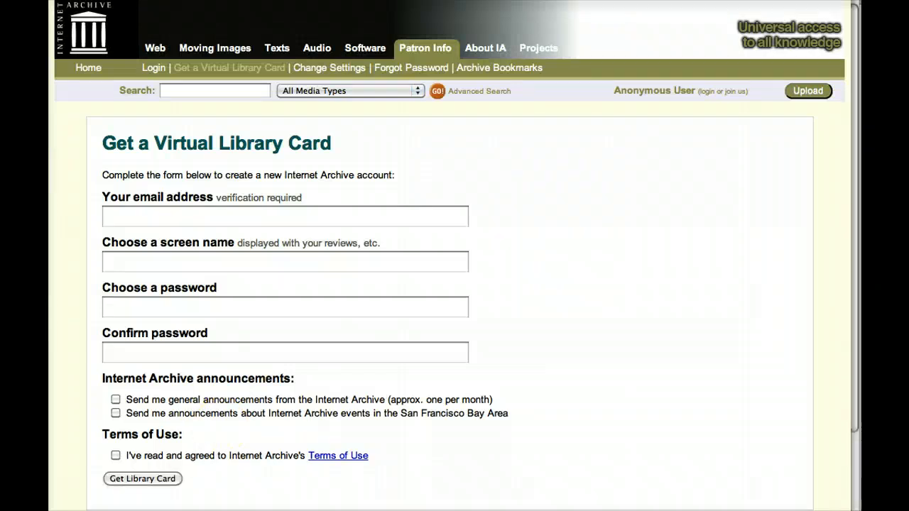
left_click(821, 92)
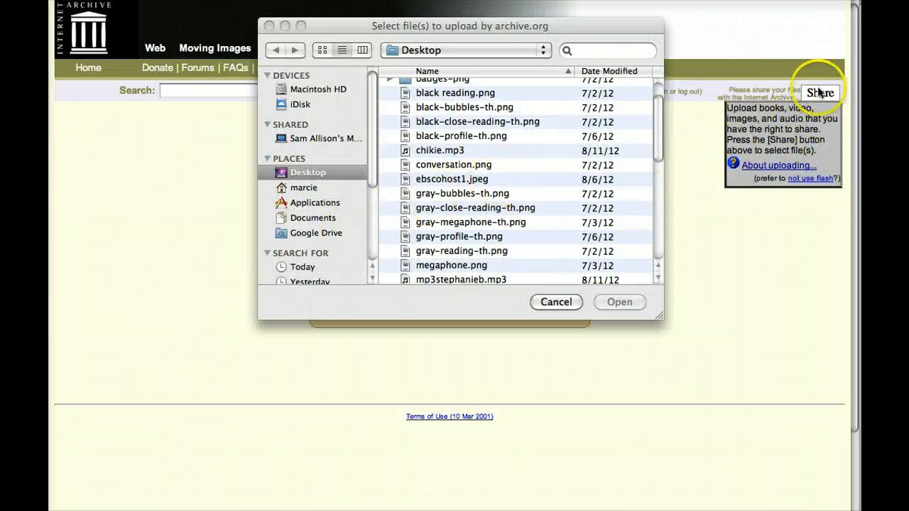
left_click(440, 150)
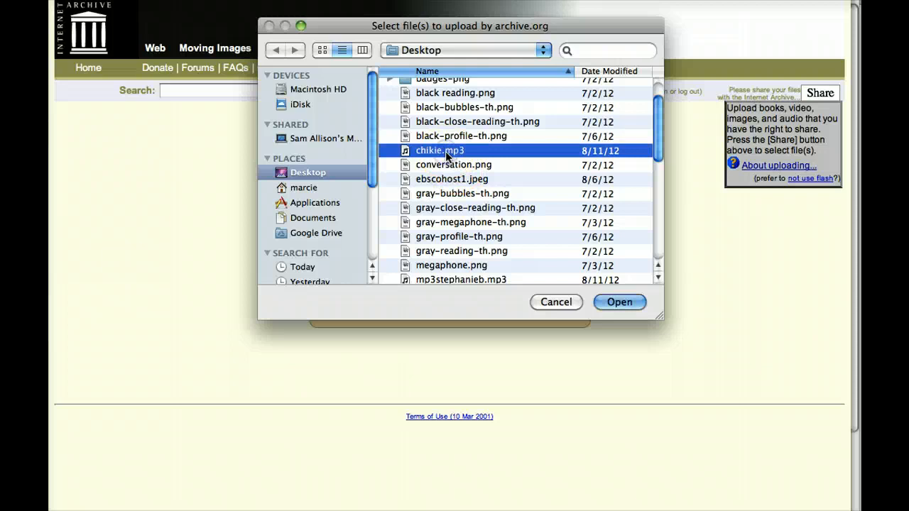
left_click(619, 301)
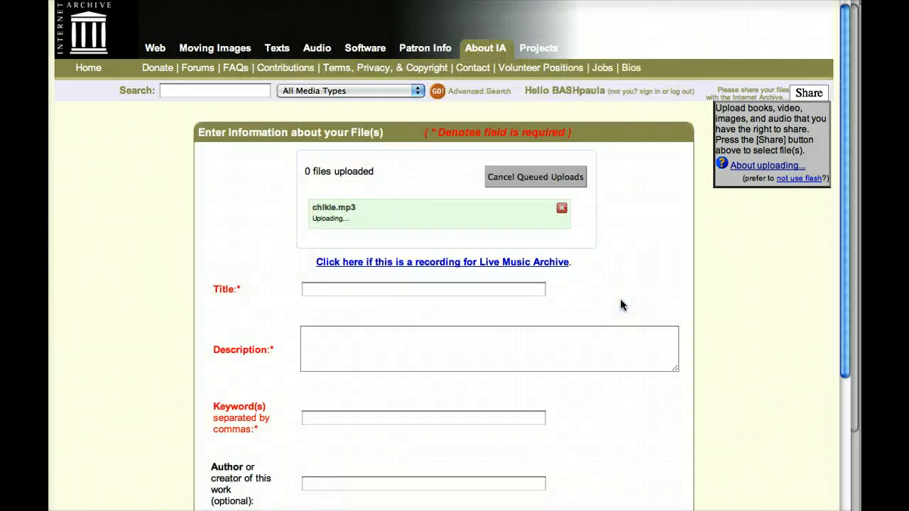
- Fill in title 'Ste', description 'post', keyword 'stephani', author 'Paul Al' and share the file
left_click(423, 290)
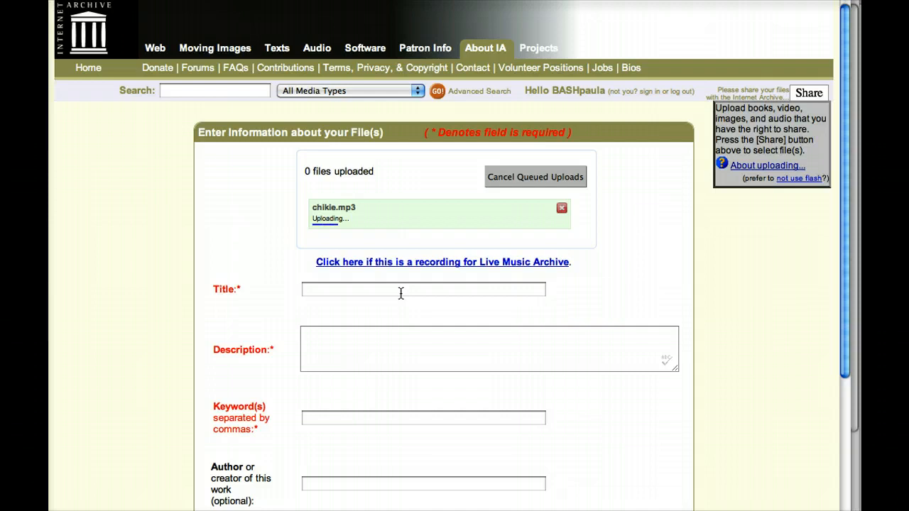
left_click(423, 290)
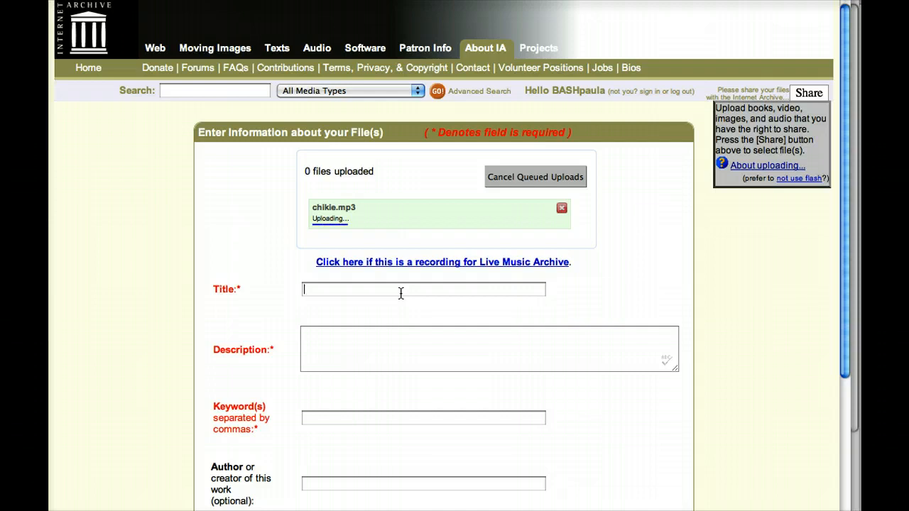
type("Stephanie")
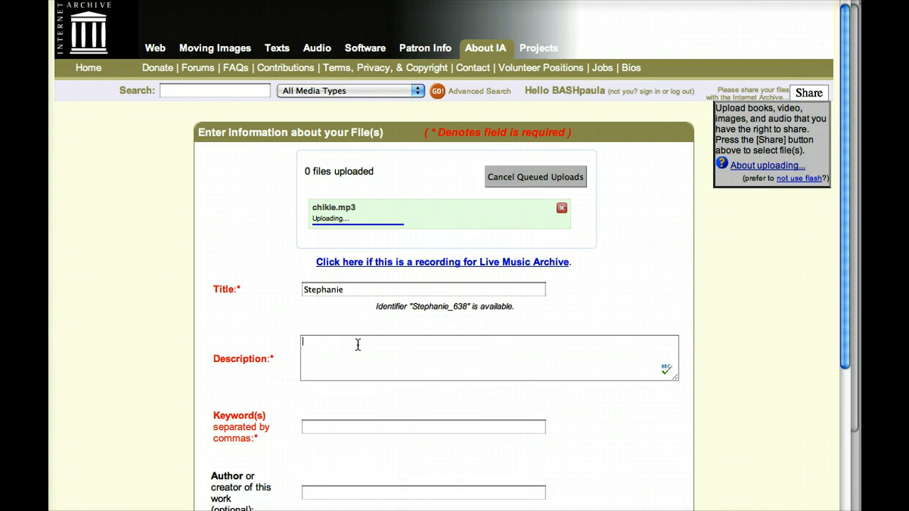
type("post")
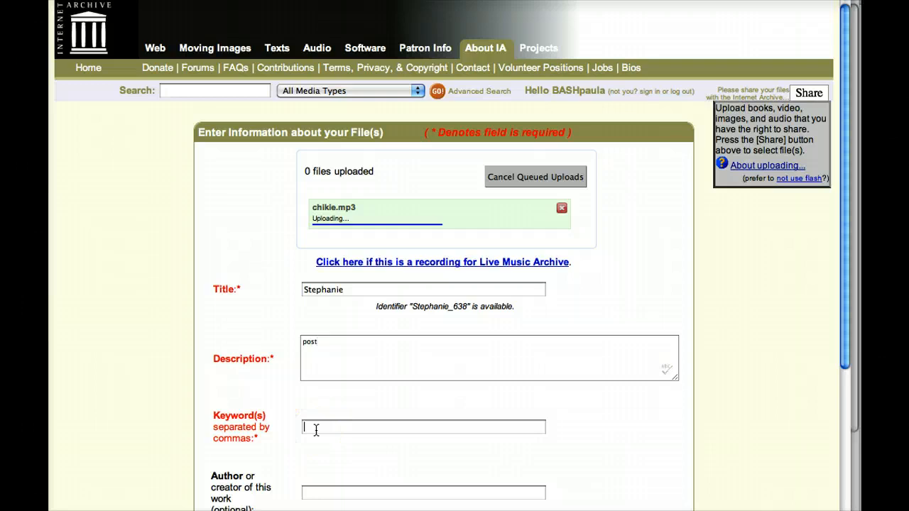
type("stephanie")
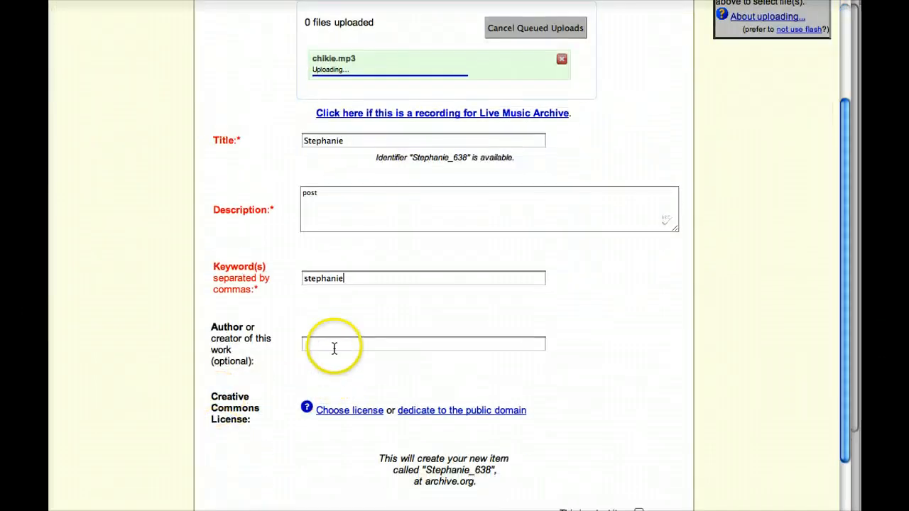
type("Paul Allison")
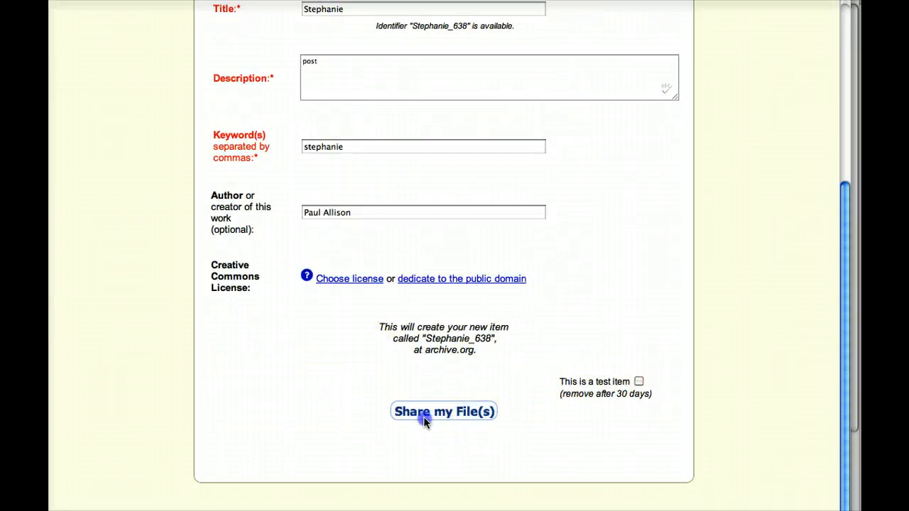
left_click(443, 412)
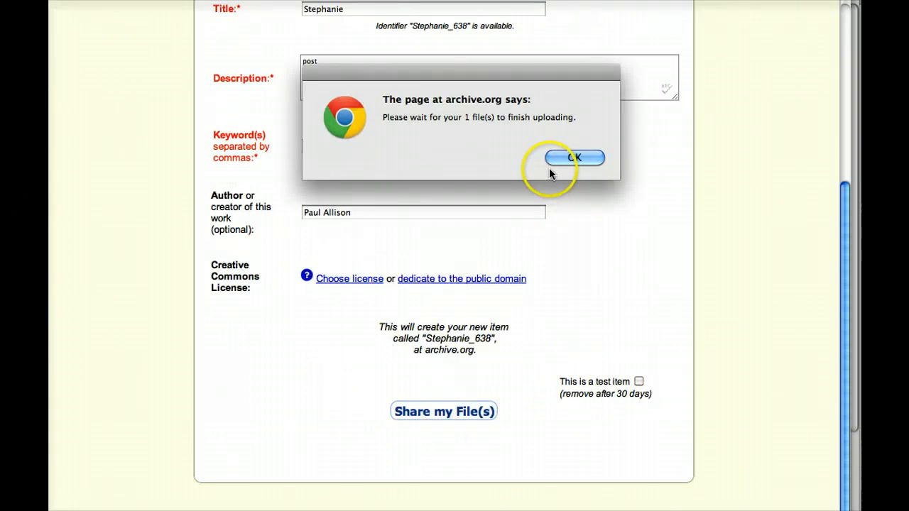
- Dismiss the wait alert, resubmit Share my File(s), then return to the file sharing page
left_click(574, 156)
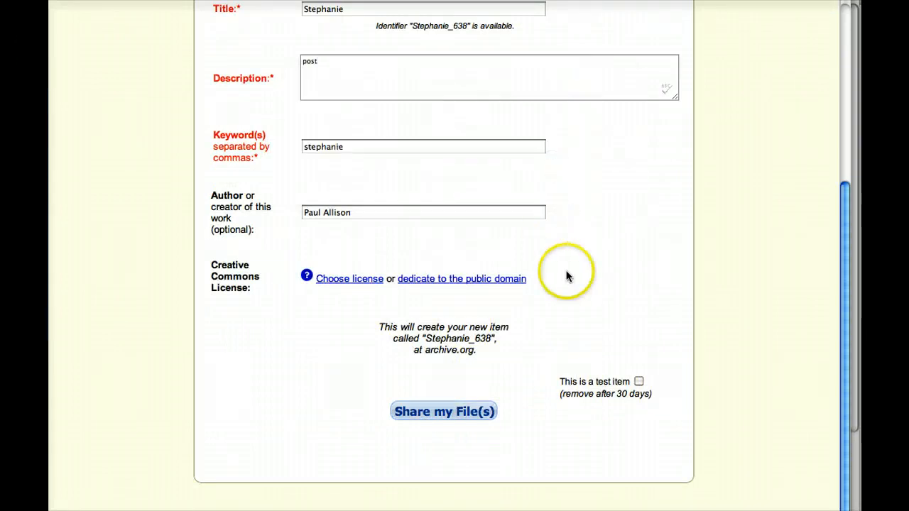
scroll("up", 3)
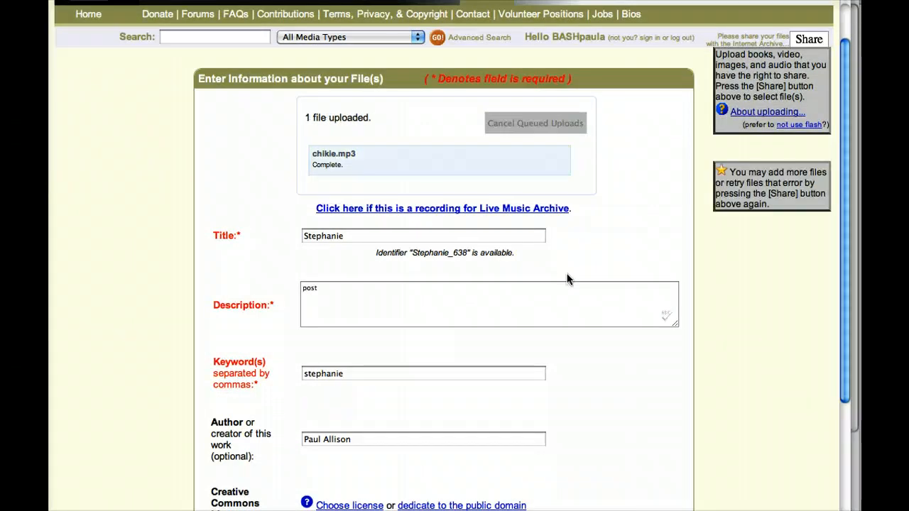
scroll("down", 3)
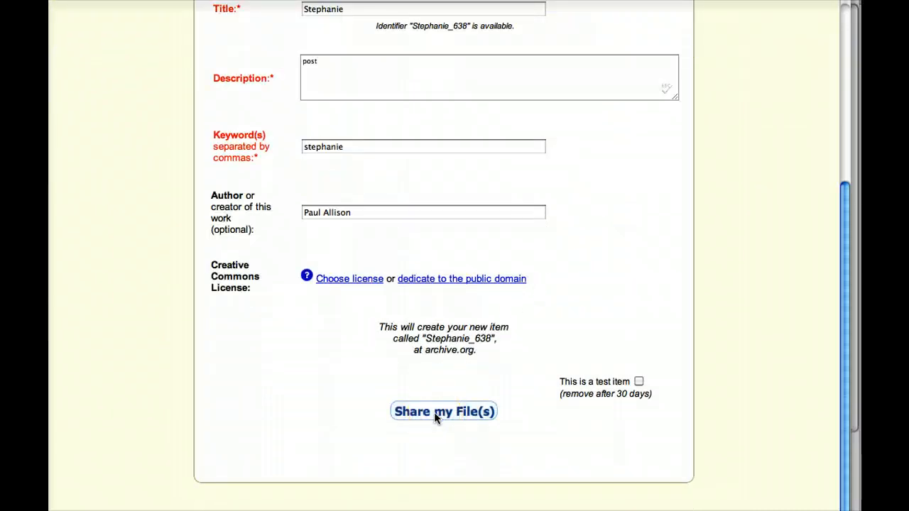
left_click(443, 412)
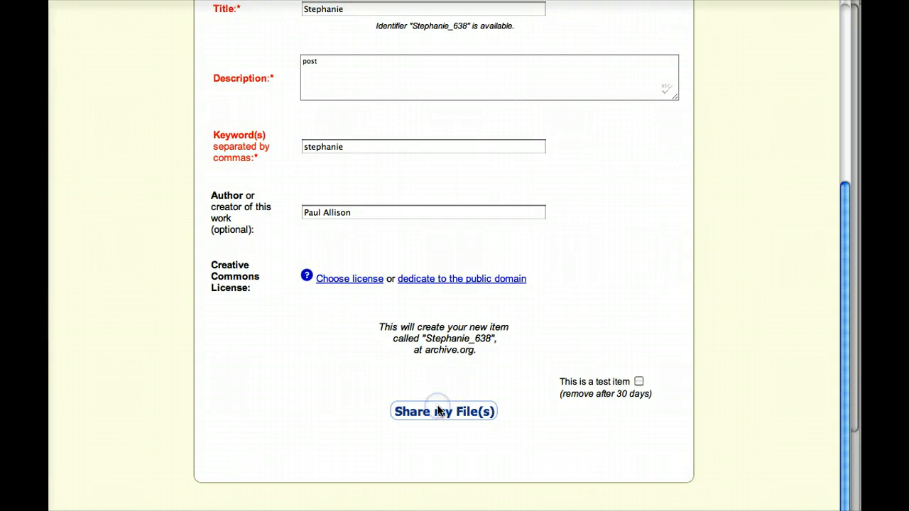
left_click(443, 412)
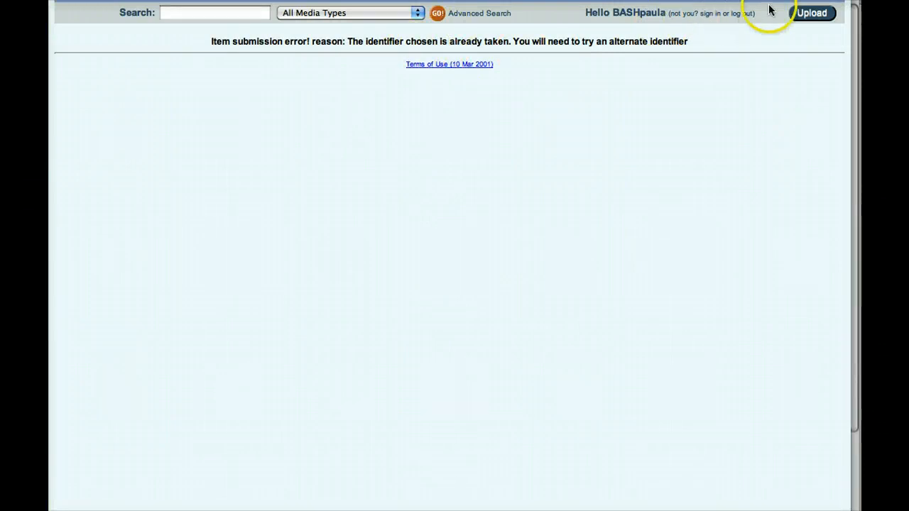
left_click(812, 13)
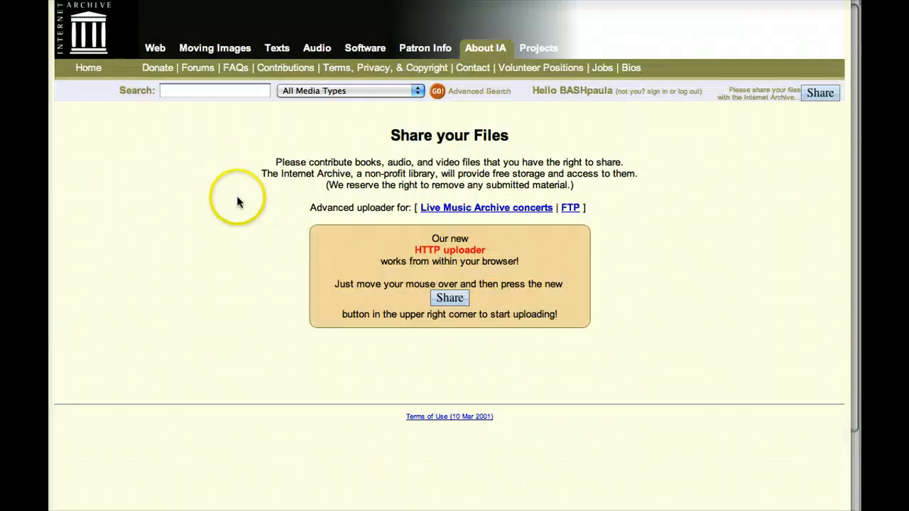
mouse_move(145, 476)
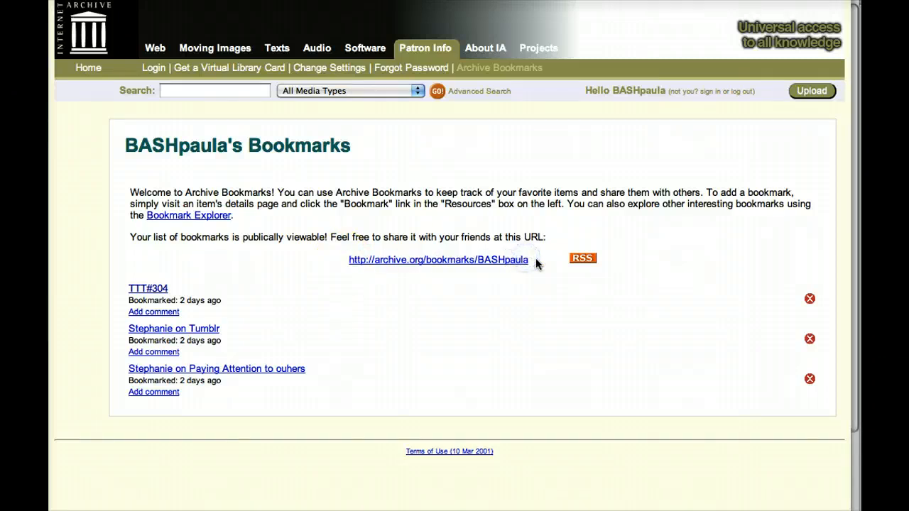
mouse_move(459, 264)
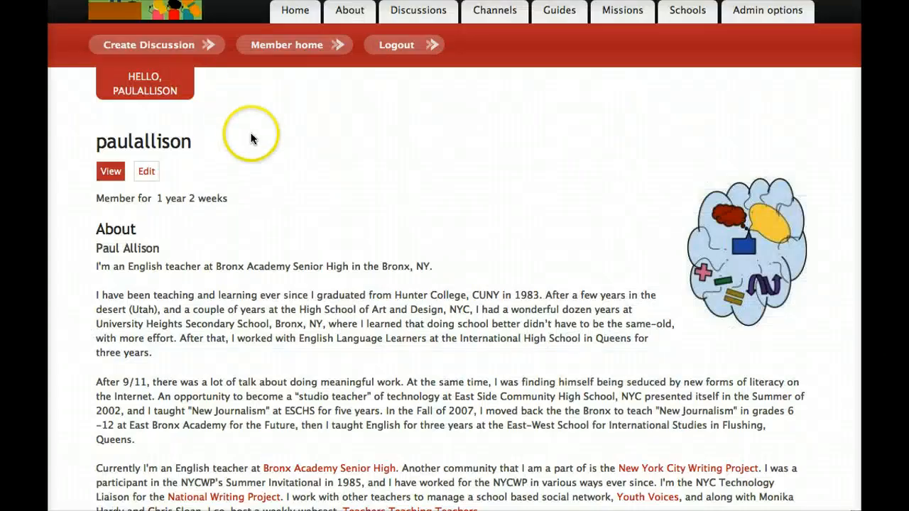
- Open the 'Paying Attention' bookmark under My Podcast, play and pause it, then scroll the profile
scroll("down", 3)
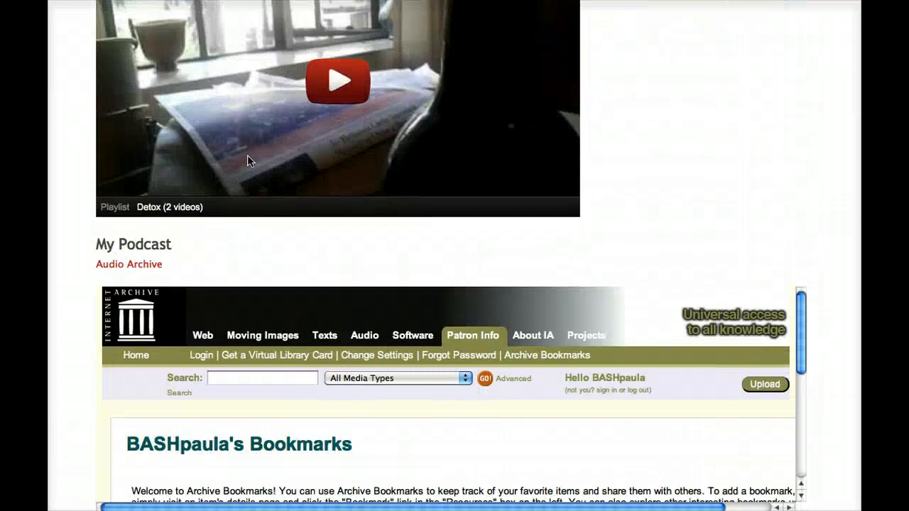
scroll("down", 3)
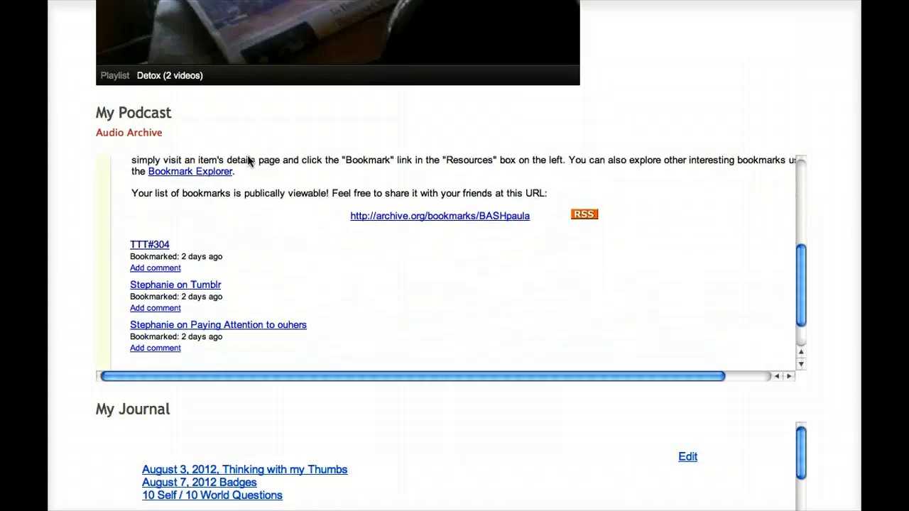
scroll("down", 3)
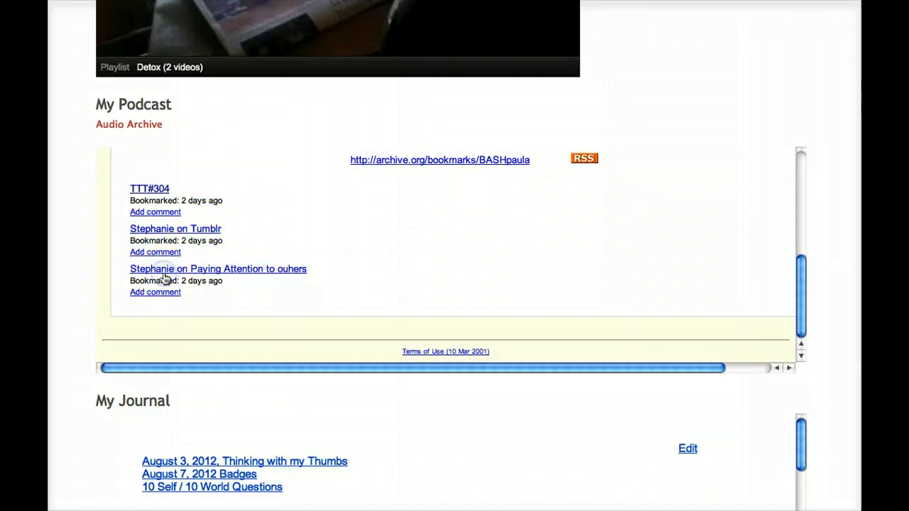
left_click(219, 268)
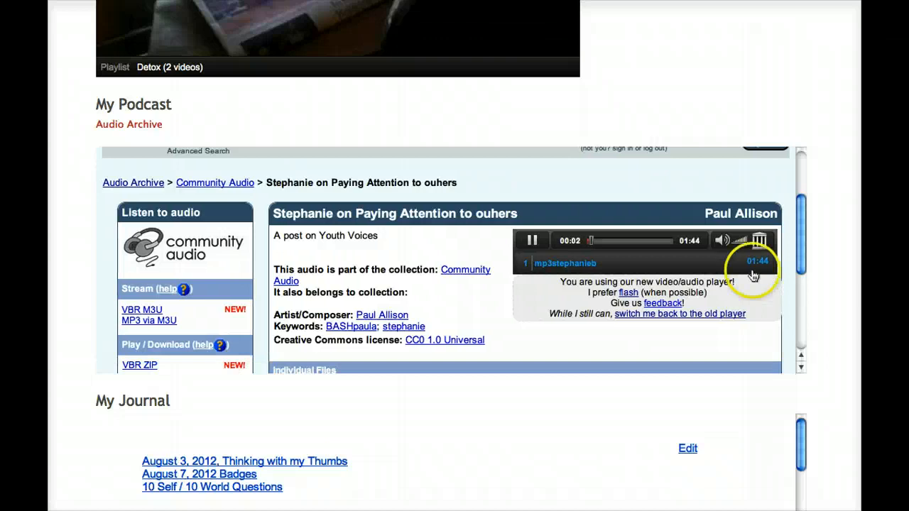
left_click(534, 238)
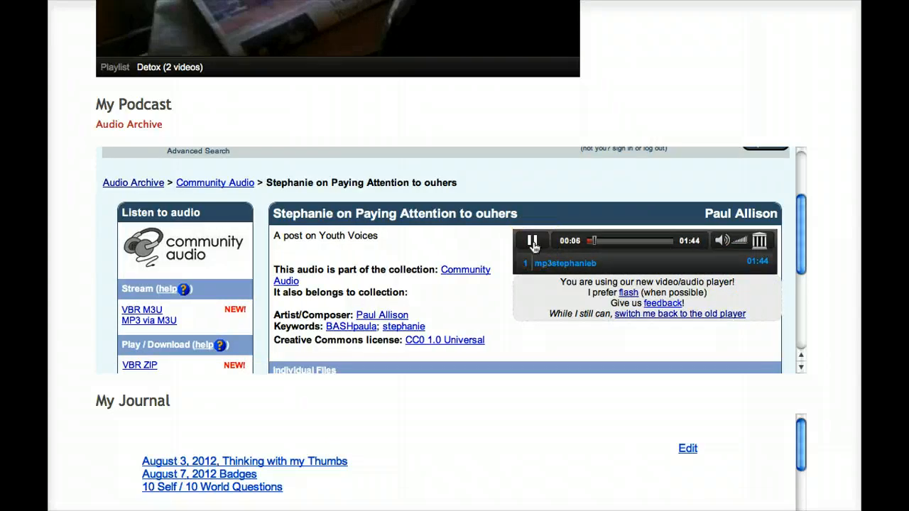
left_click(532, 240)
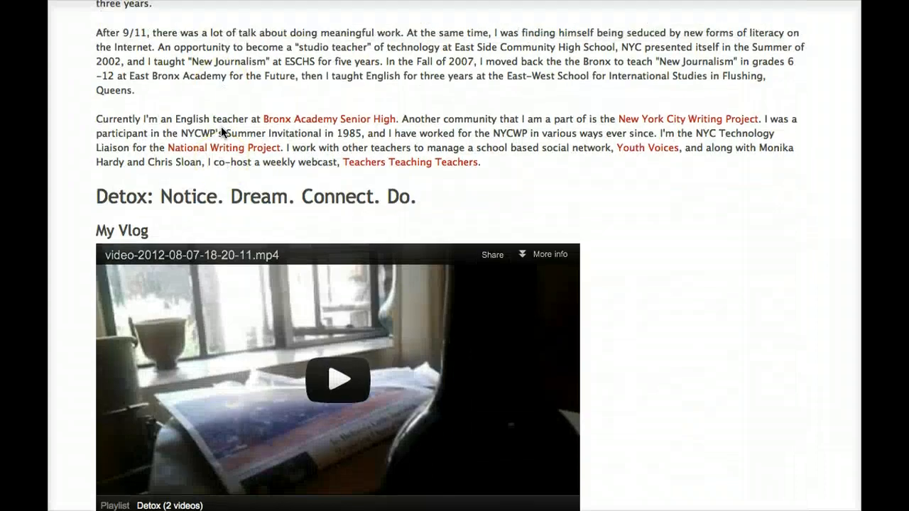
scroll("up", 3)
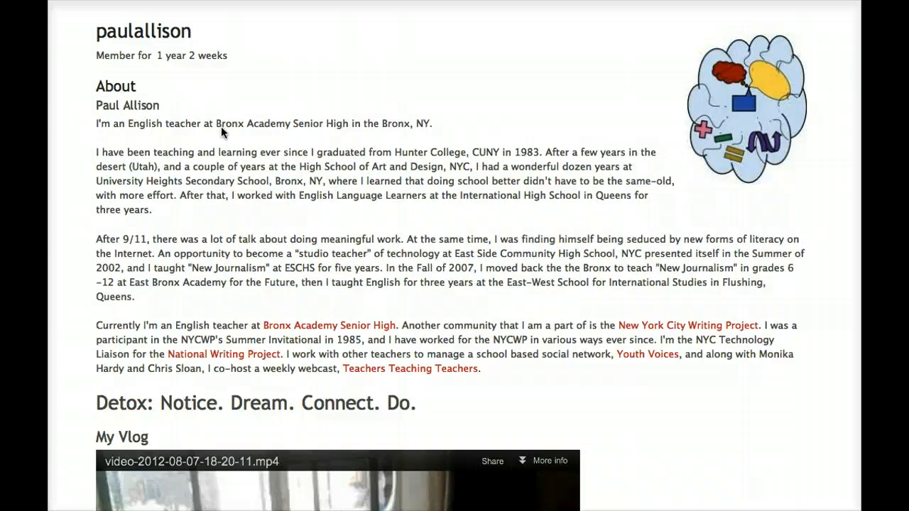
scroll("down", 3)
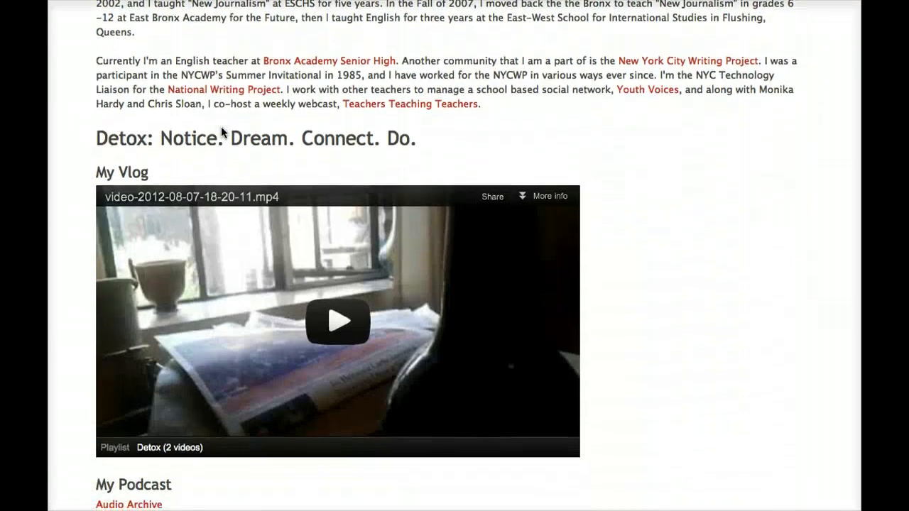
scroll("down", 3)
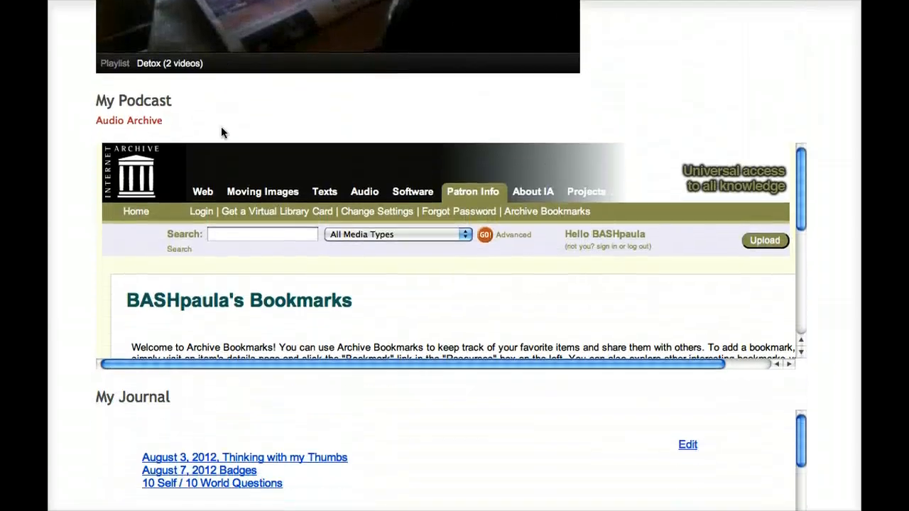